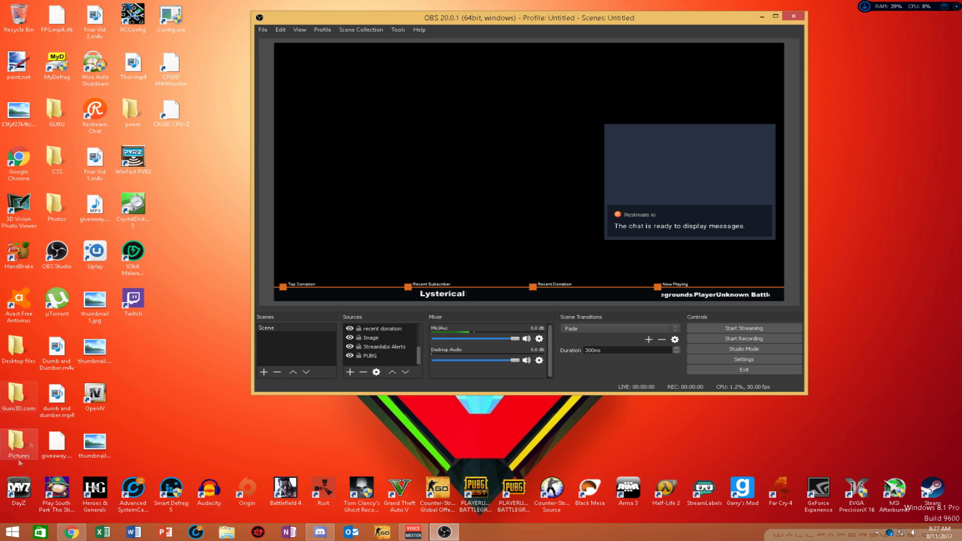
mouse_move(76, 535)
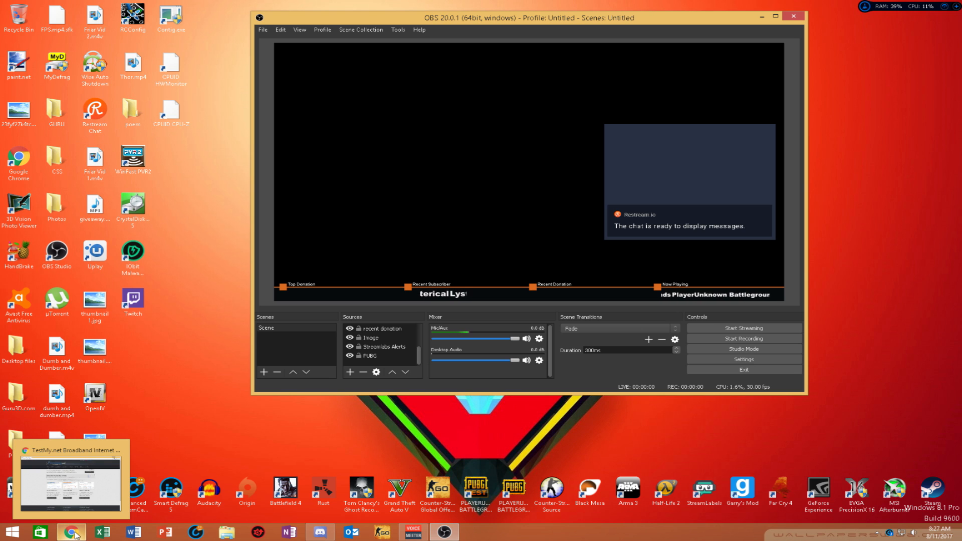
Bring Chrome with TestMy.net forward and go to its upload speed test page.
click(70, 531)
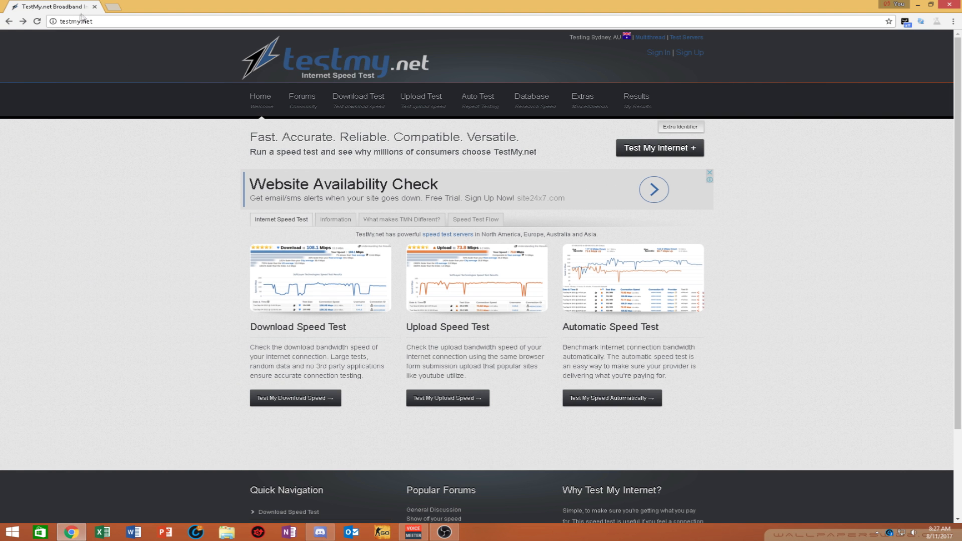
mouse_move(104, 35)
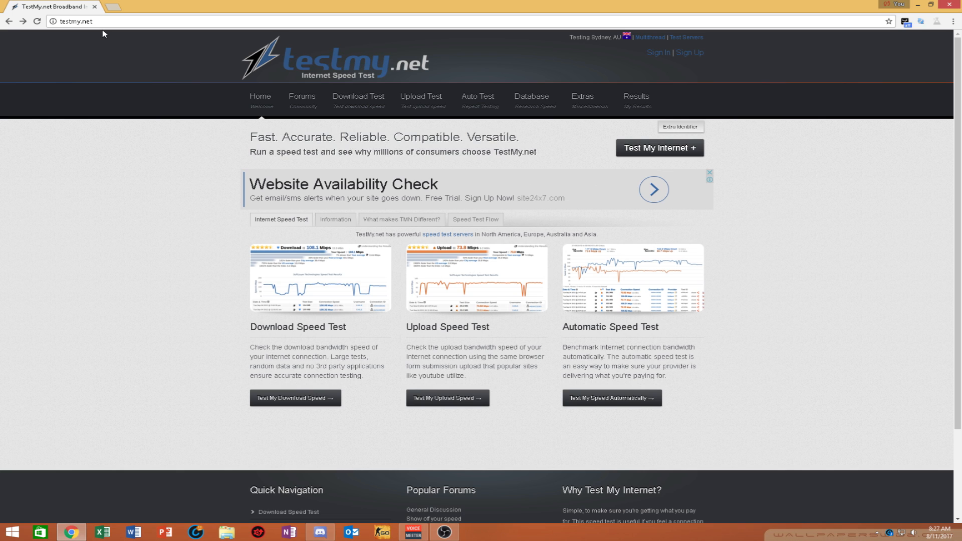
mouse_move(326, 213)
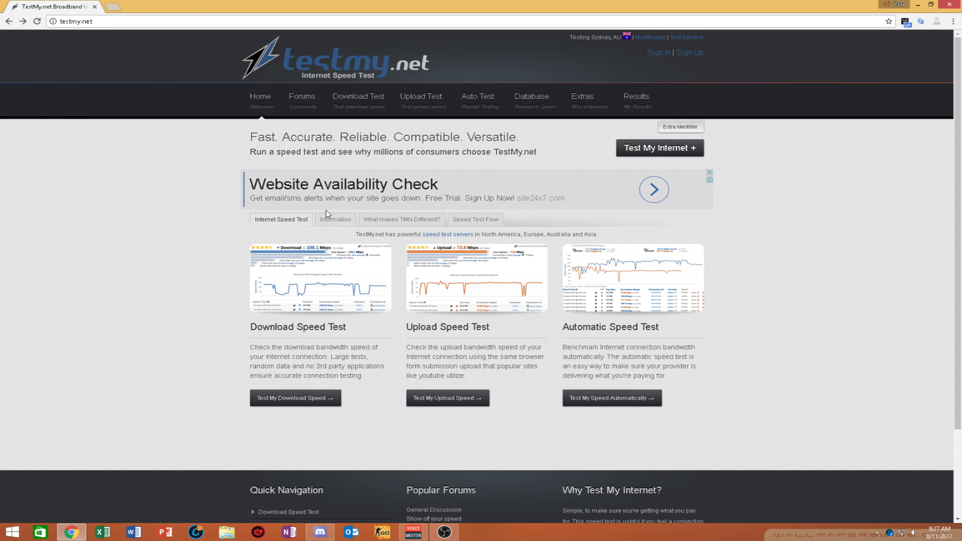
mouse_move(398, 290)
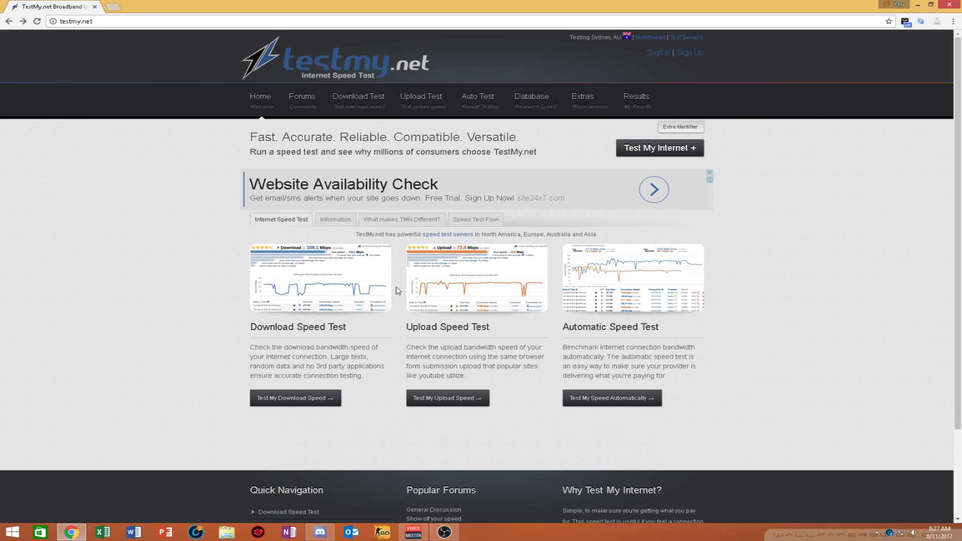
mouse_move(460, 347)
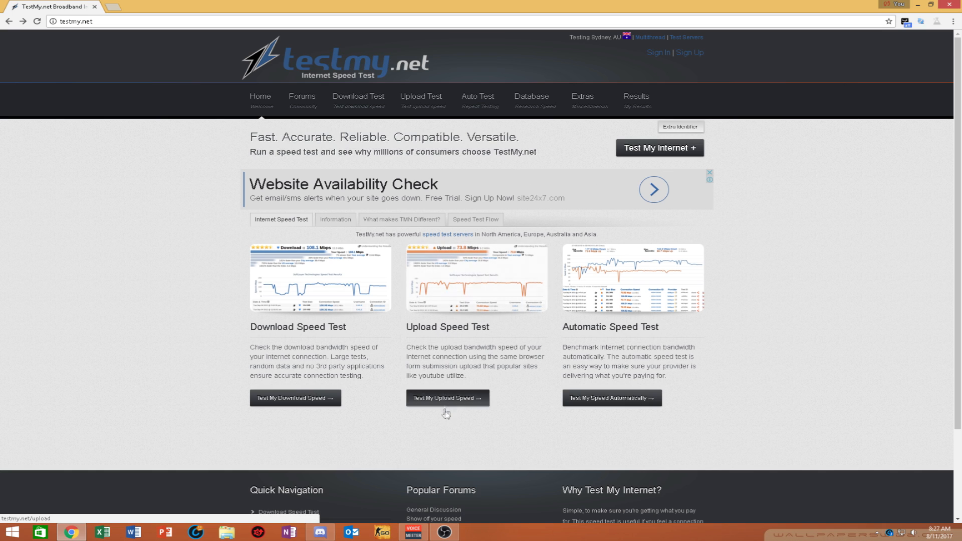
mouse_move(463, 400)
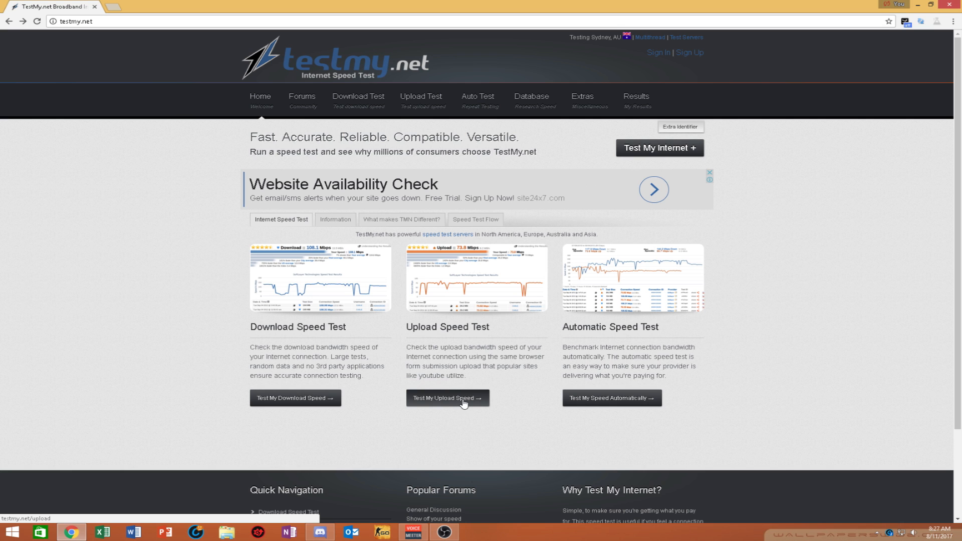
click(448, 398)
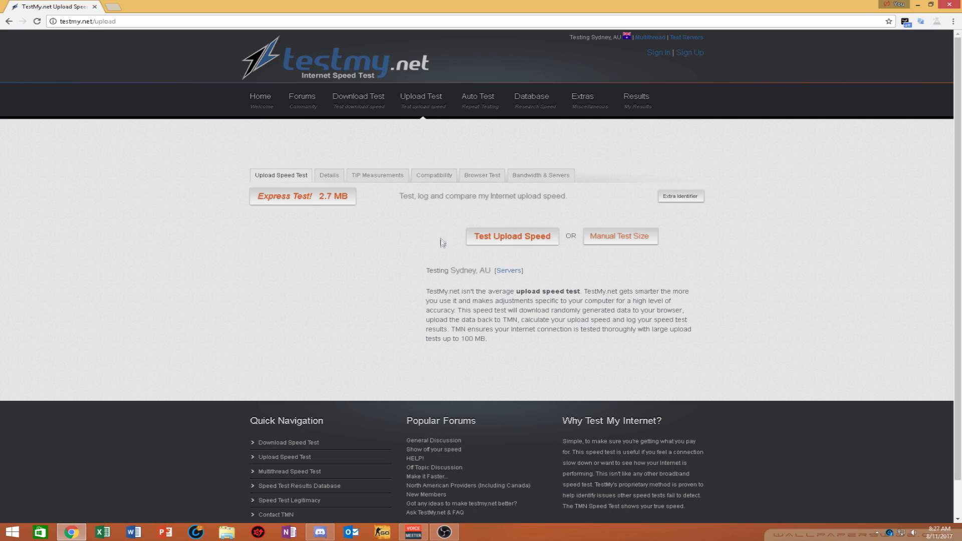
Run the TestMy.net upload test, getting 3.8 Mbps with the results history graph.
click(512, 236)
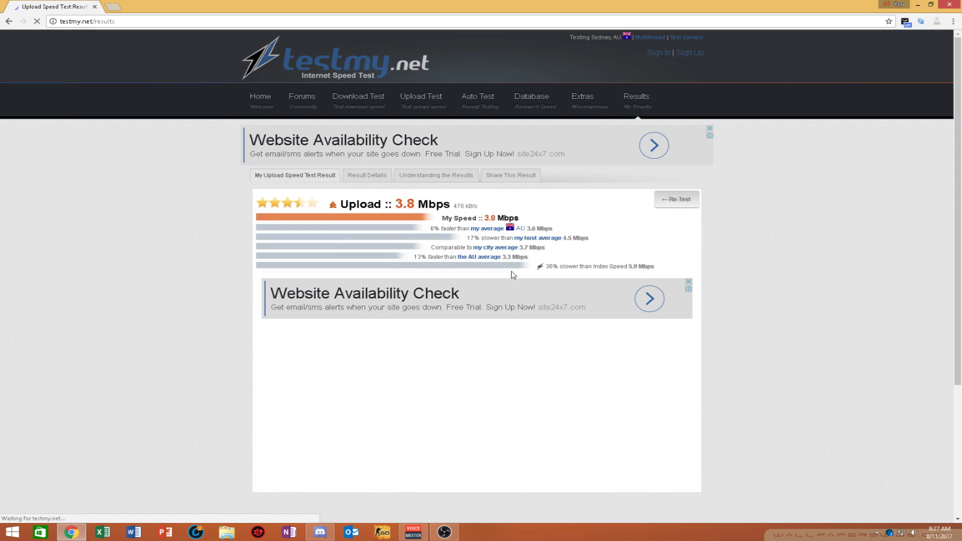
click(367, 176)
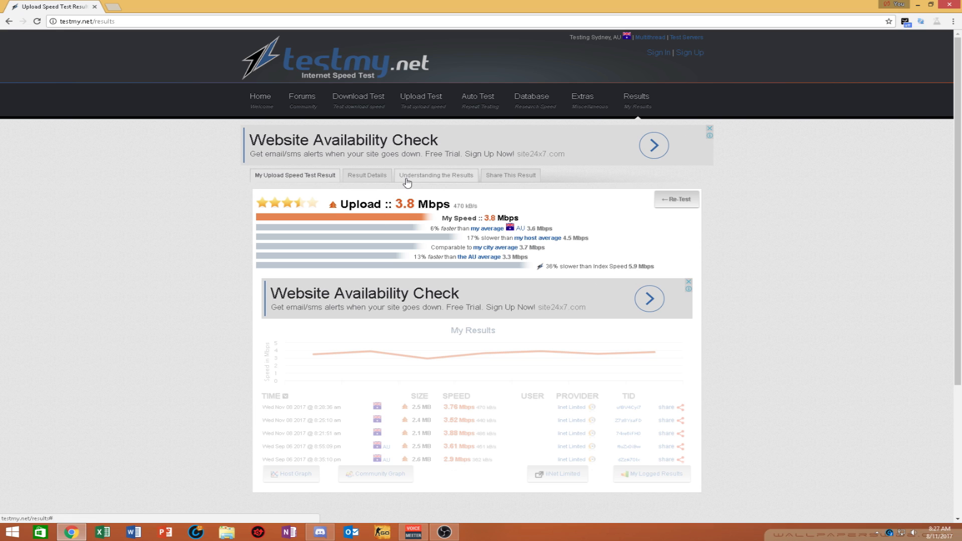
mouse_move(474, 137)
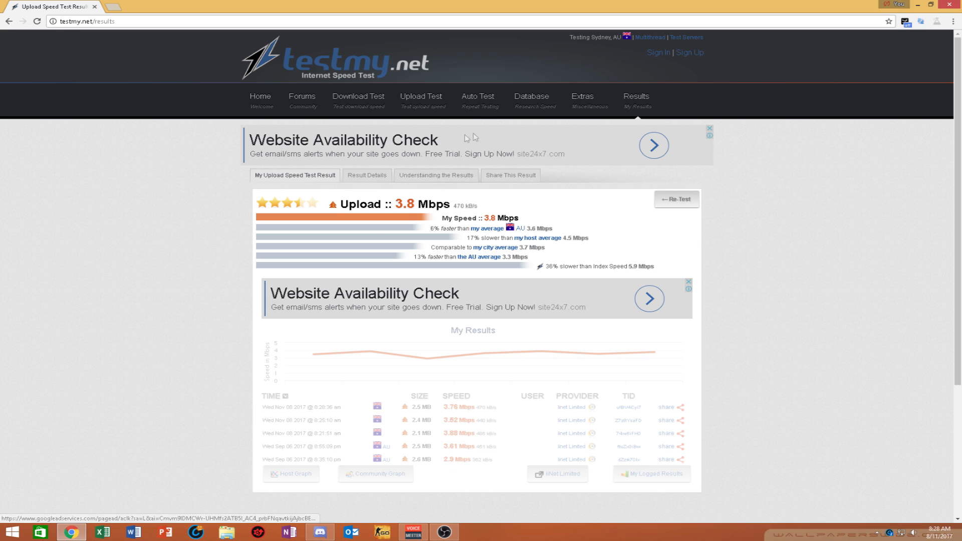
mouse_move(455, 203)
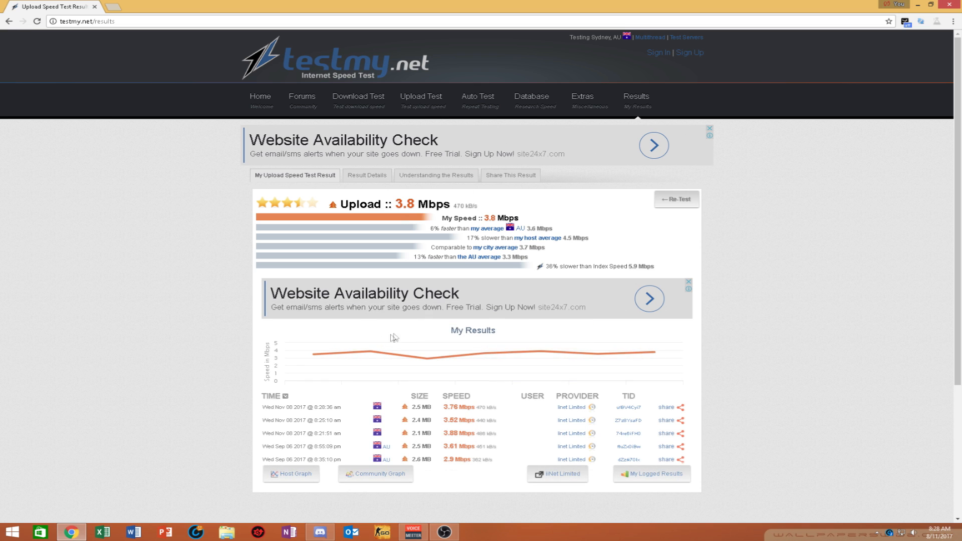
mouse_move(370, 364)
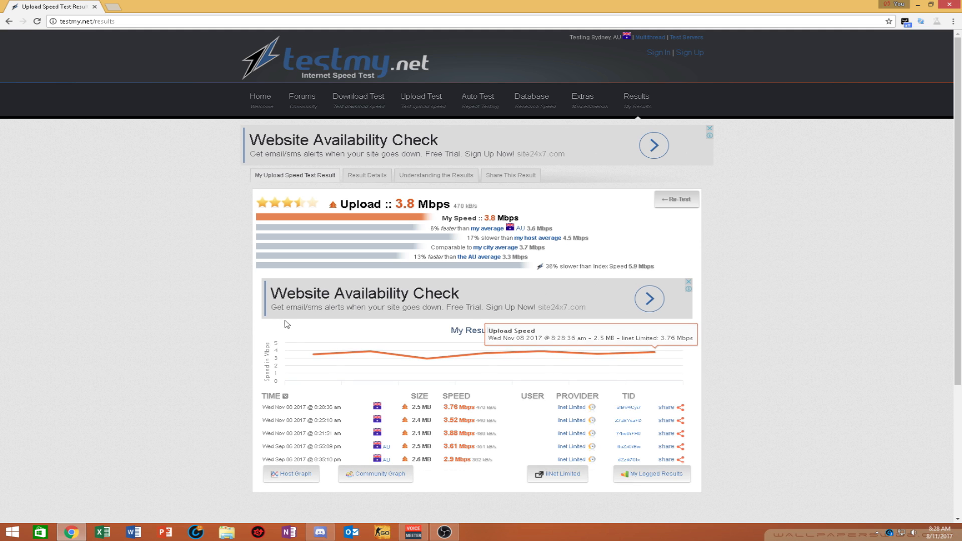
mouse_move(426, 362)
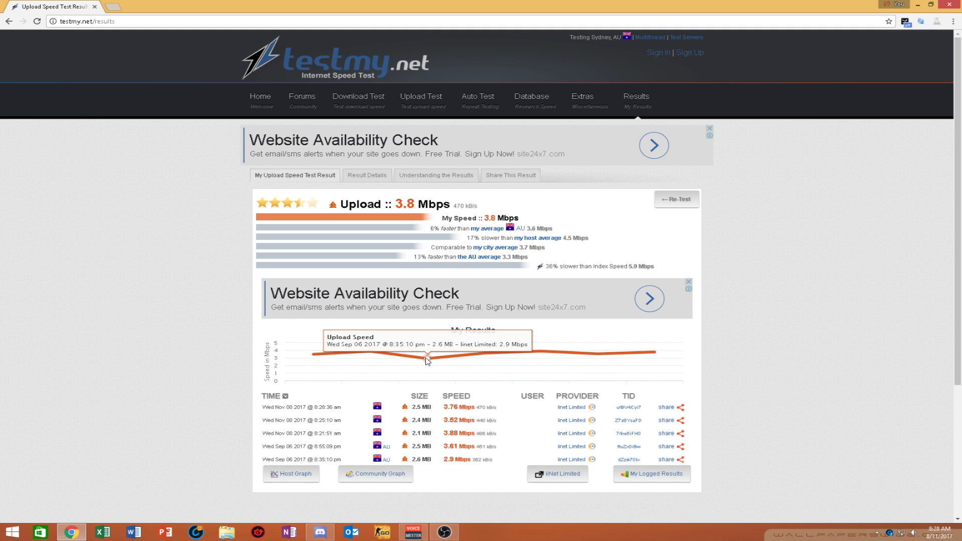
mouse_move(524, 351)
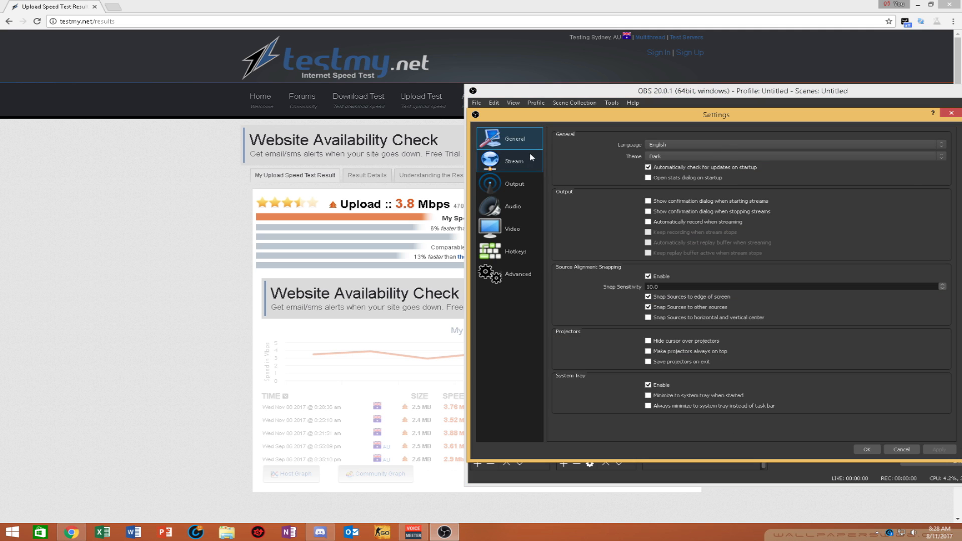
Choose the Australia (Sydney) server for the Restream.io stream service.
click(514, 161)
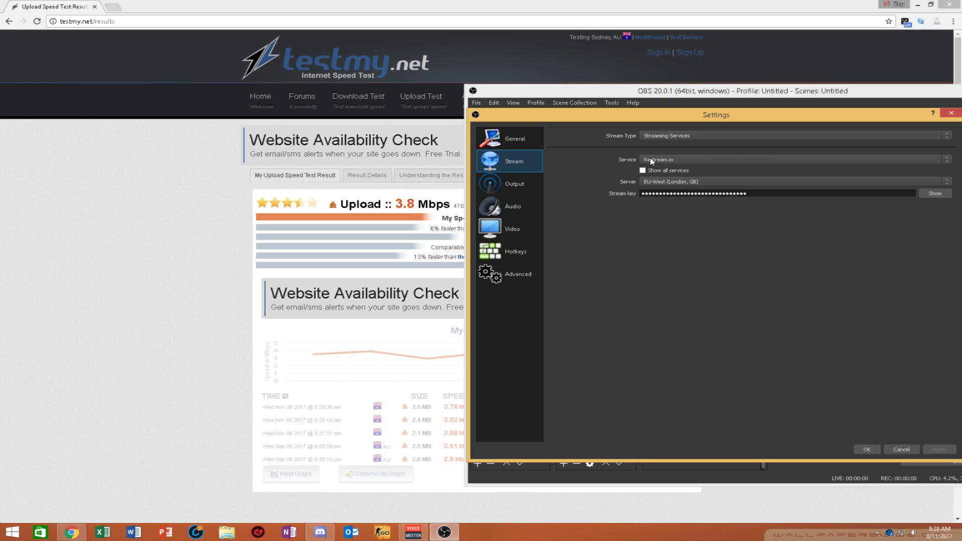
mouse_move(633, 169)
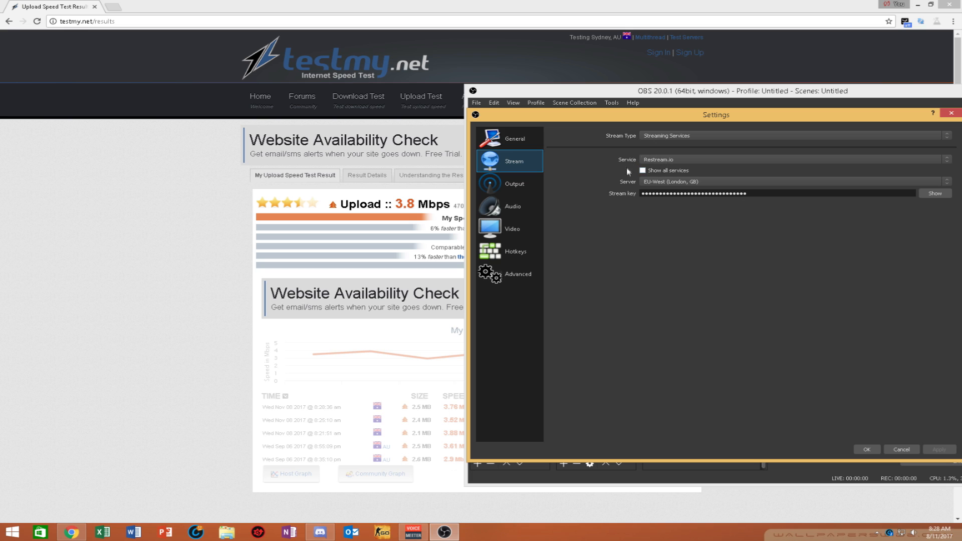
mouse_move(671, 183)
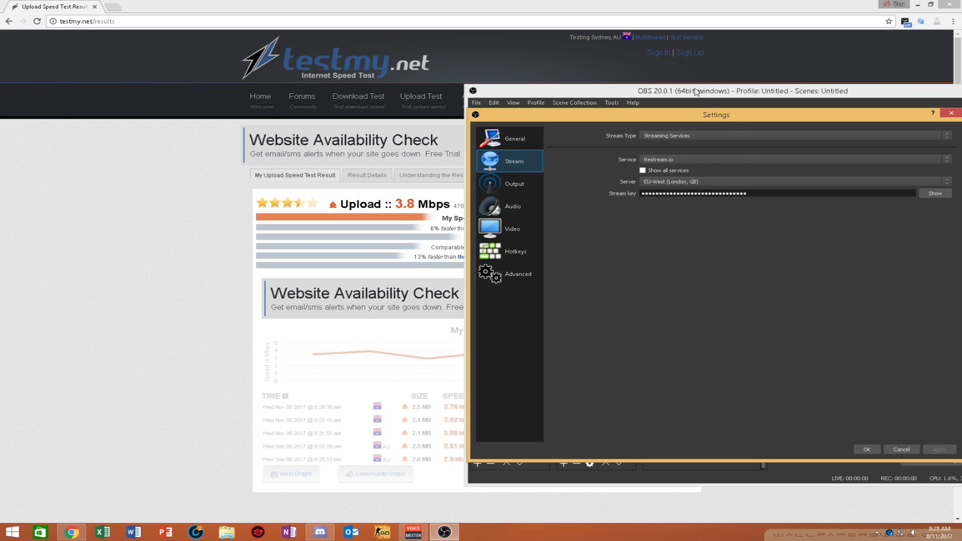
mouse_move(655, 128)
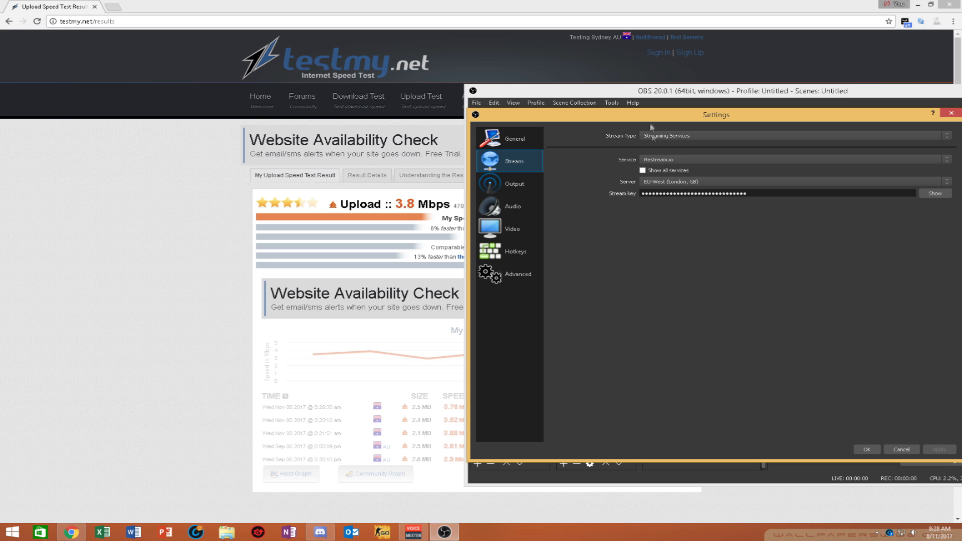
mouse_move(708, 121)
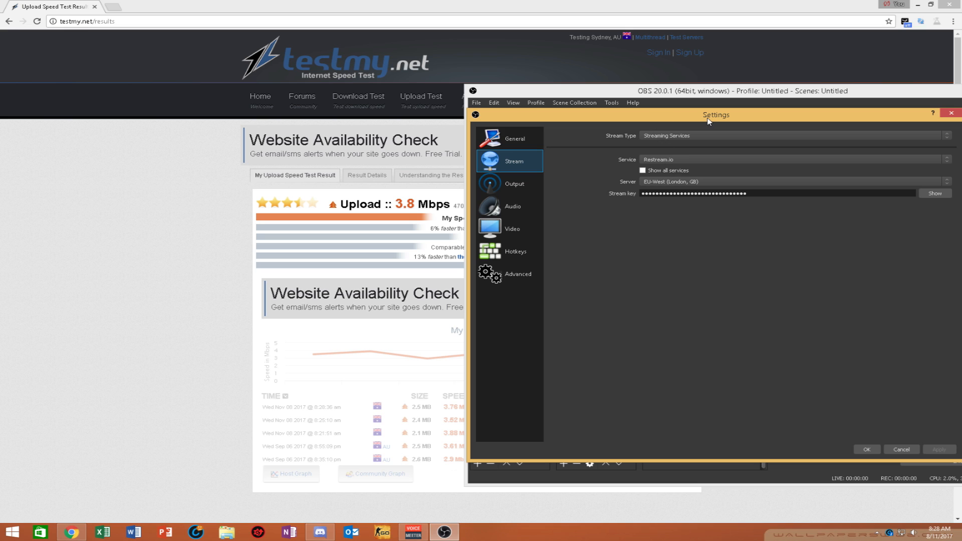
mouse_move(681, 182)
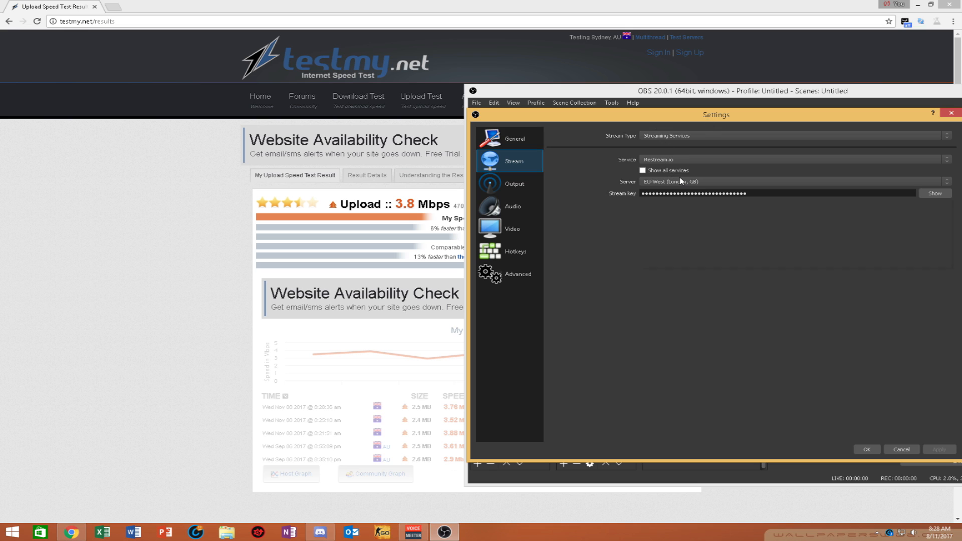
click(794, 181)
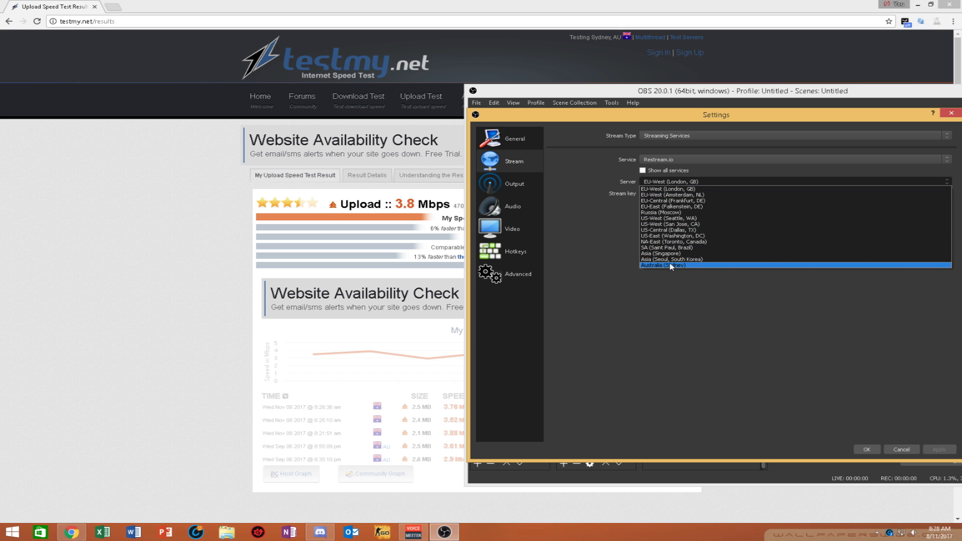
mouse_move(685, 275)
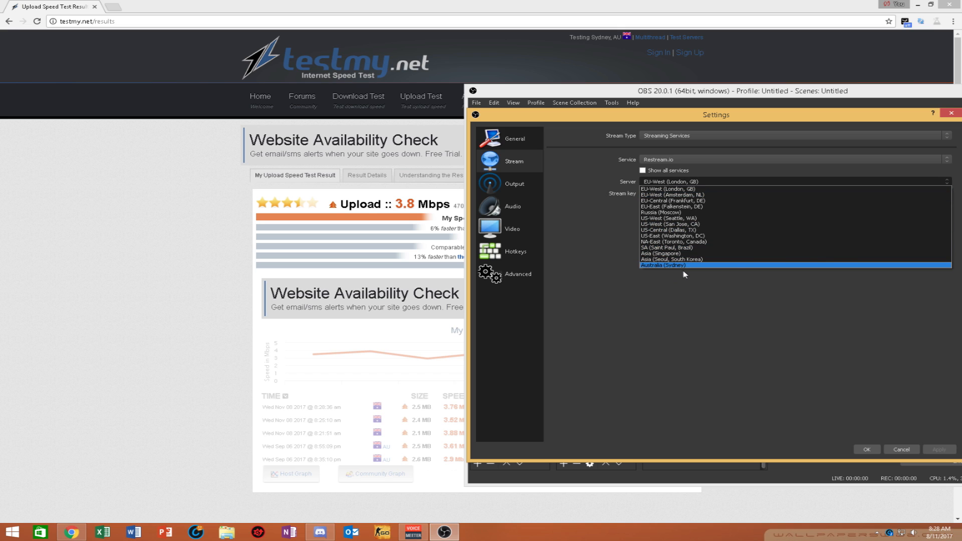
mouse_move(665, 265)
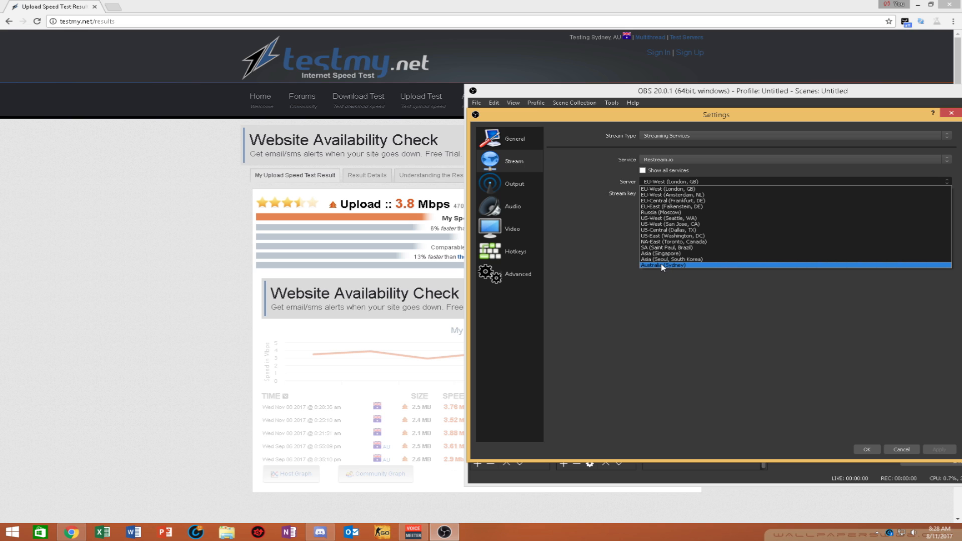
click(666, 265)
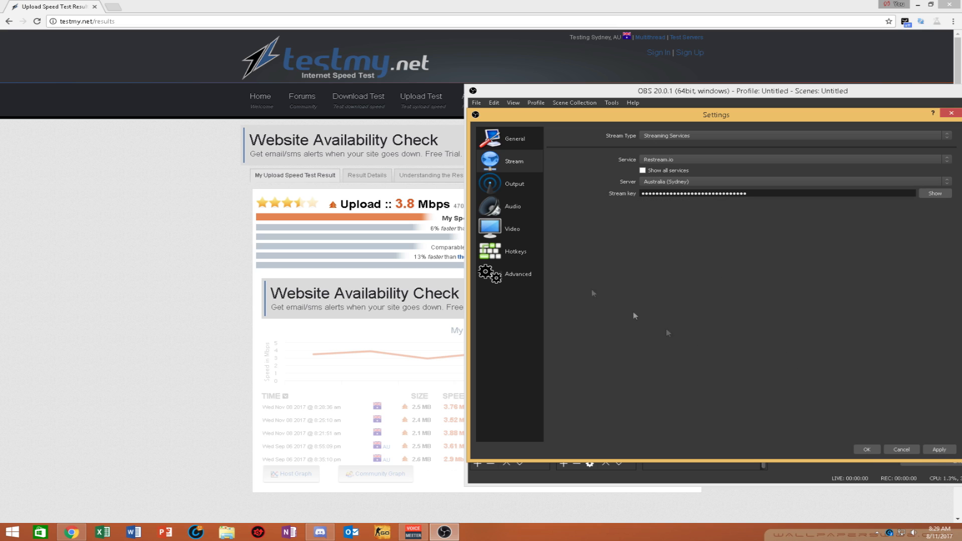
Select NVENC H.264 as the streaming encoder in advanced output settings.
click(514, 184)
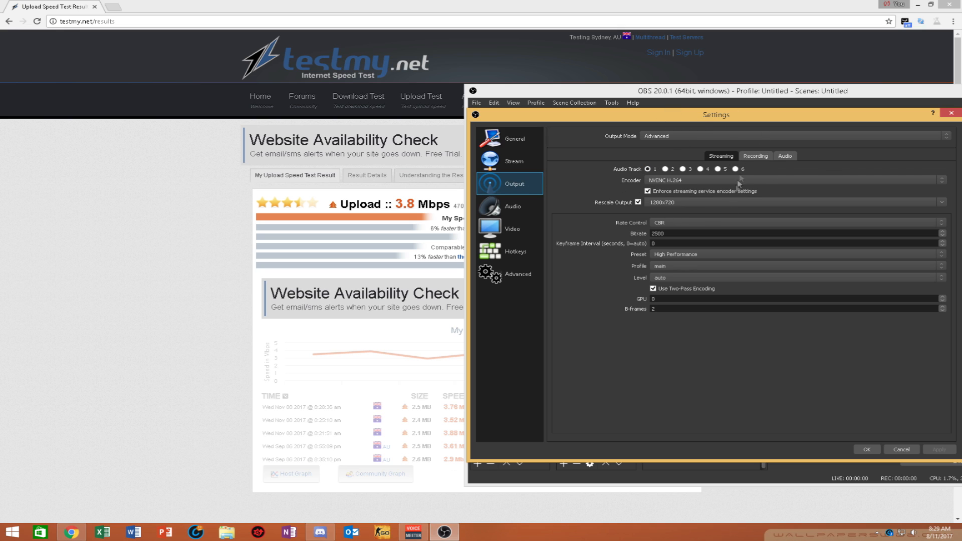
click(794, 180)
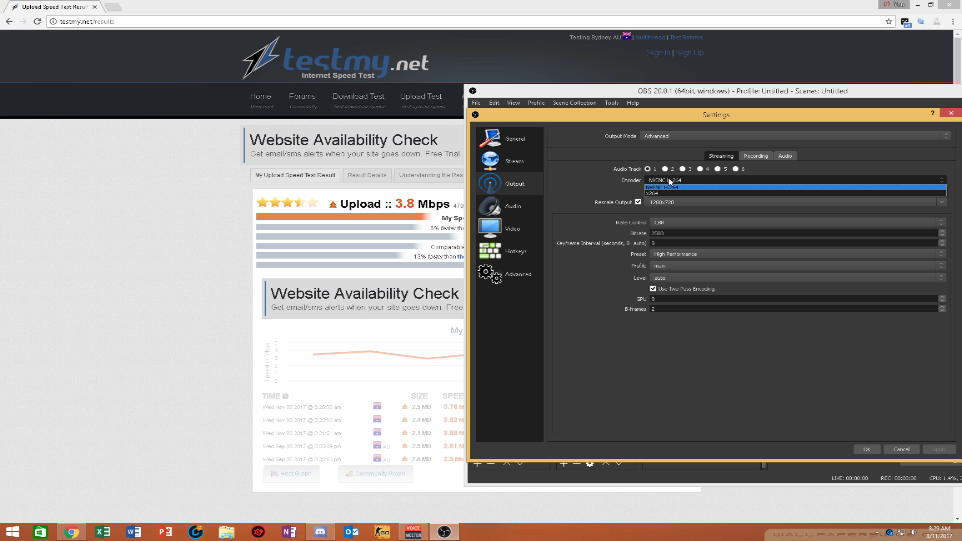
mouse_move(751, 185)
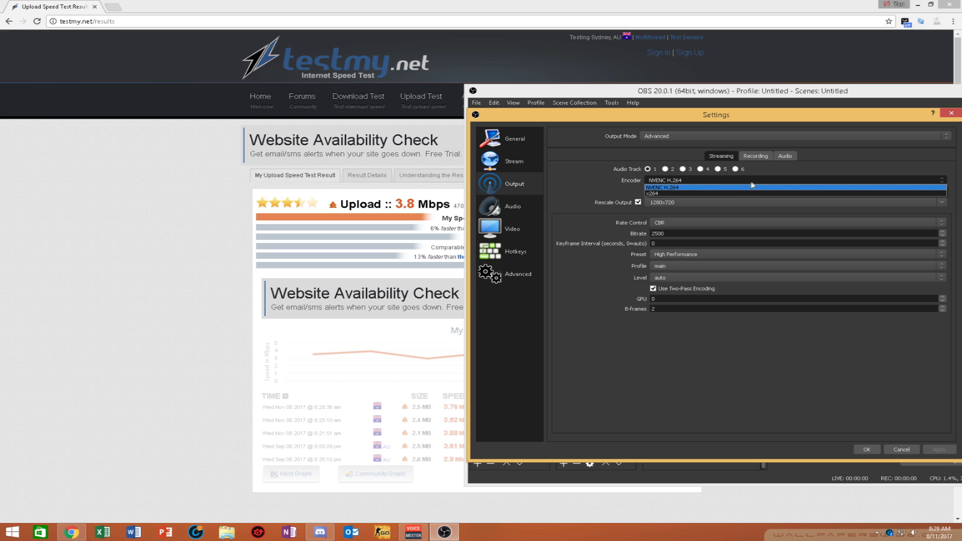
mouse_move(720, 185)
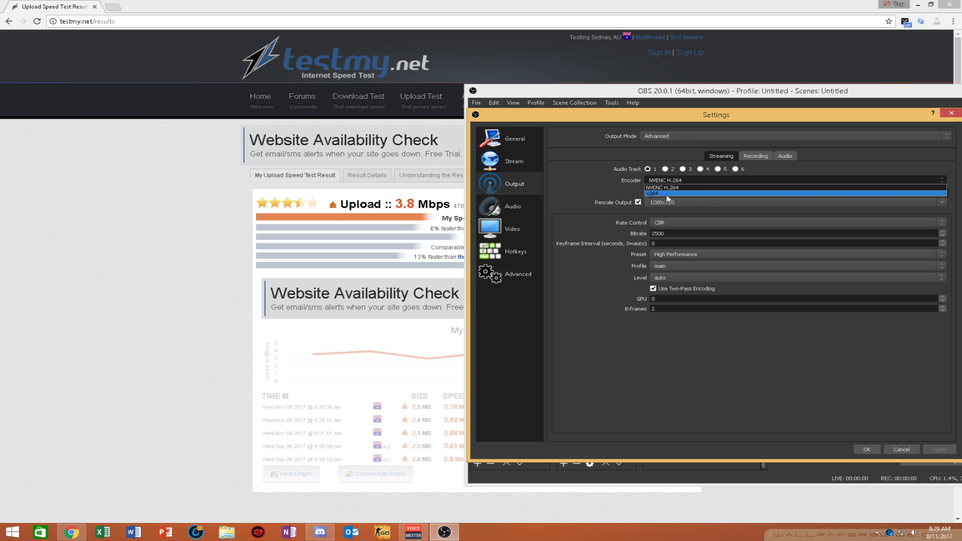
mouse_move(661, 196)
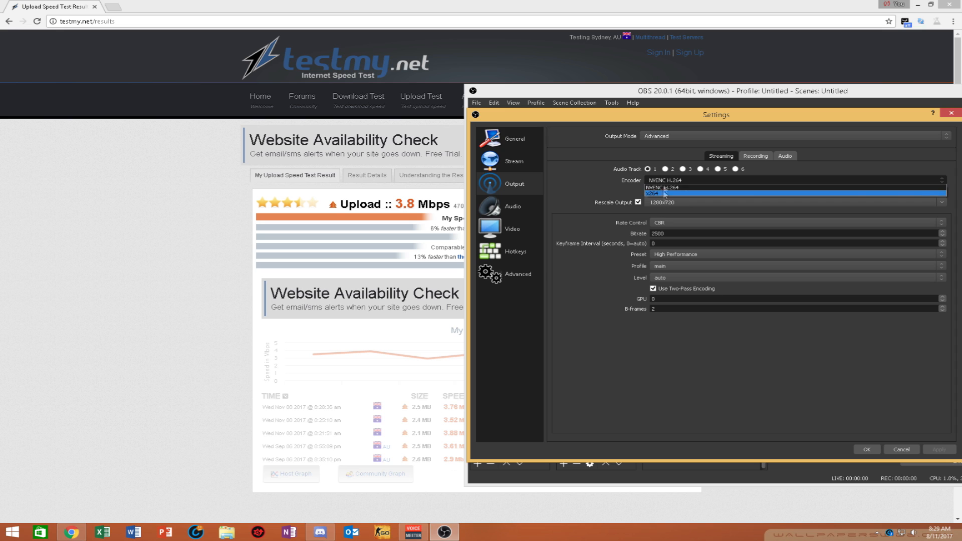
mouse_move(669, 189)
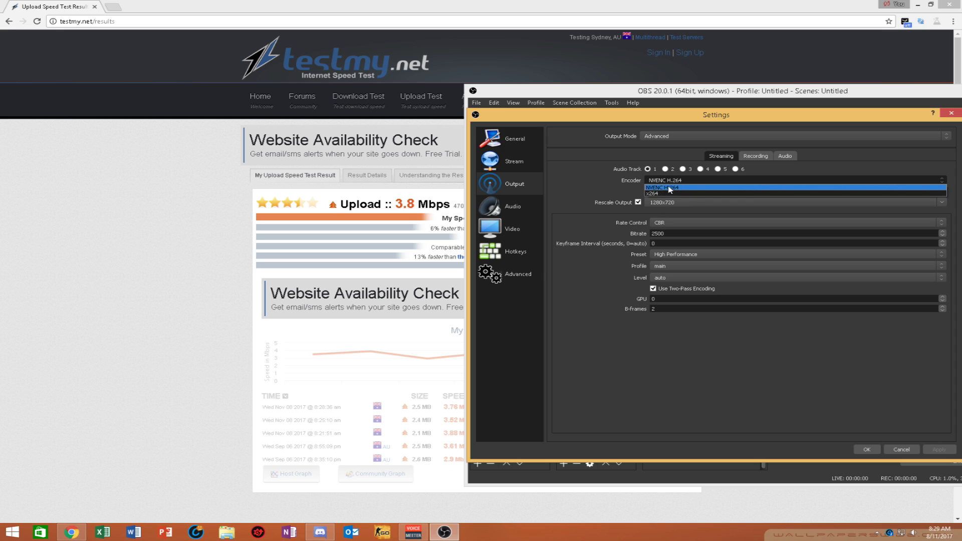
mouse_move(671, 192)
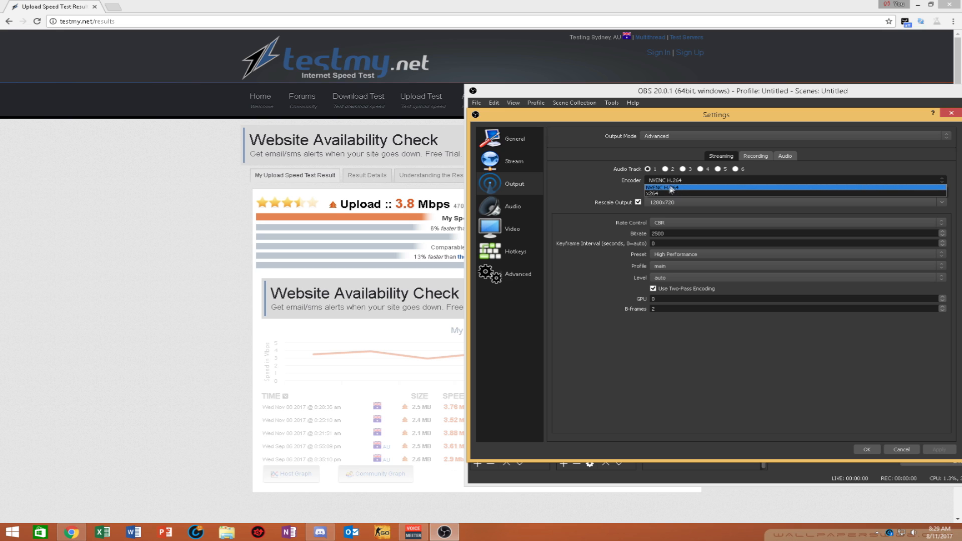
mouse_move(655, 189)
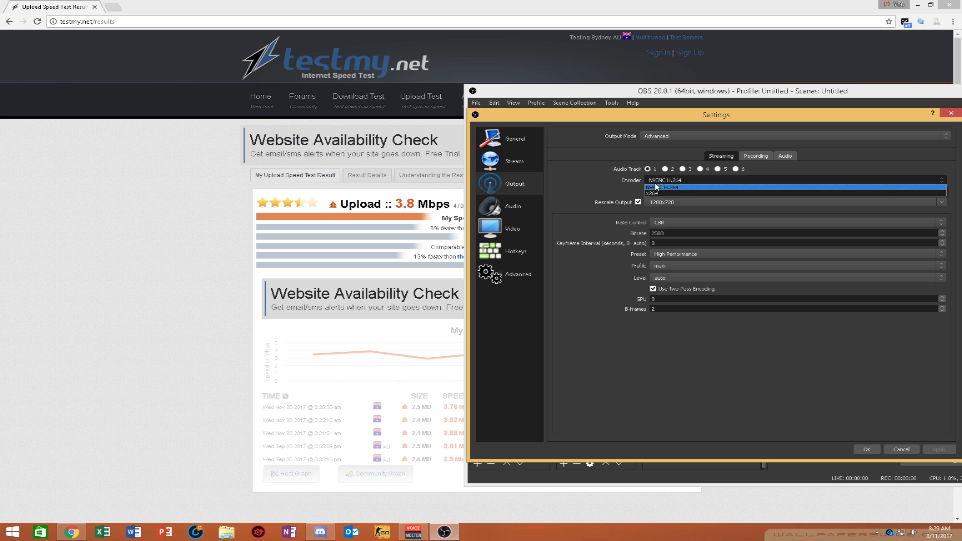
mouse_move(665, 192)
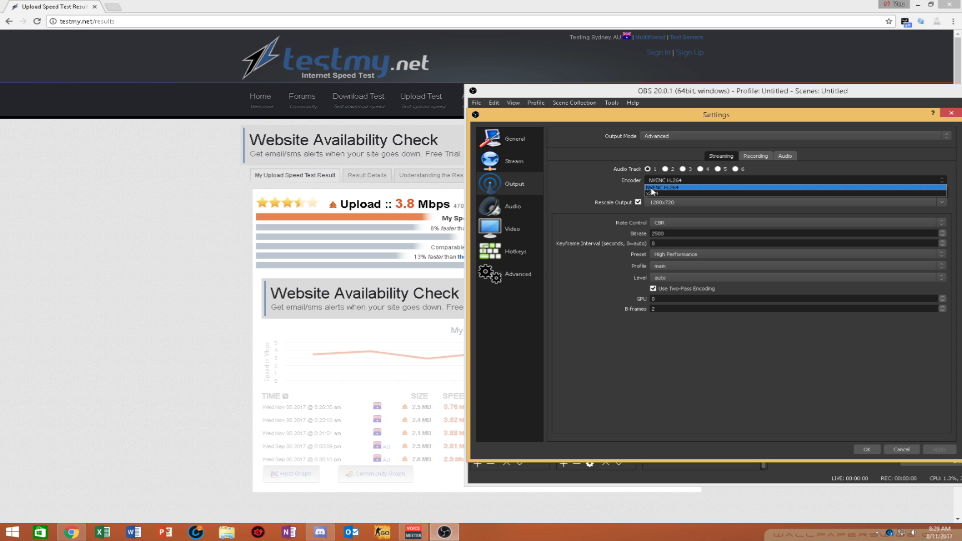
click(681, 188)
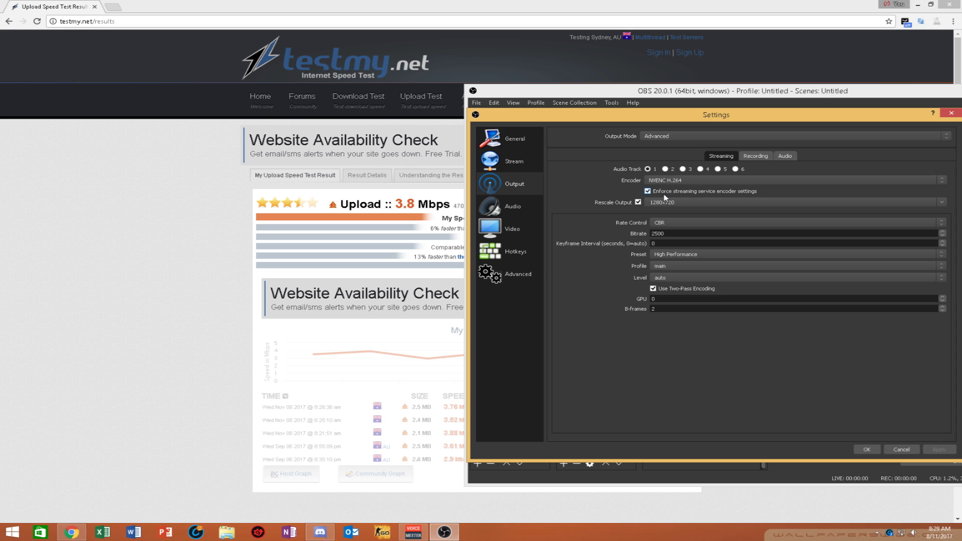
mouse_move(591, 190)
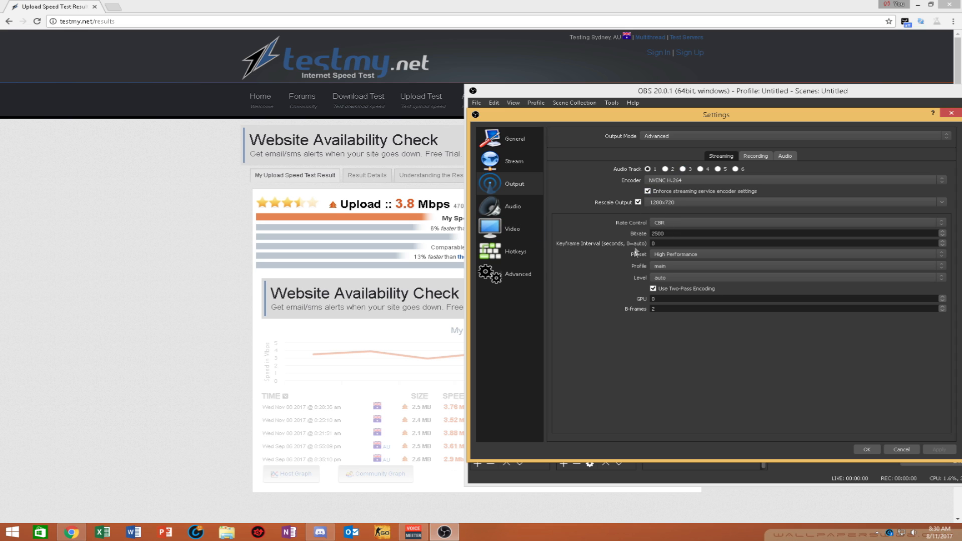
click(794, 223)
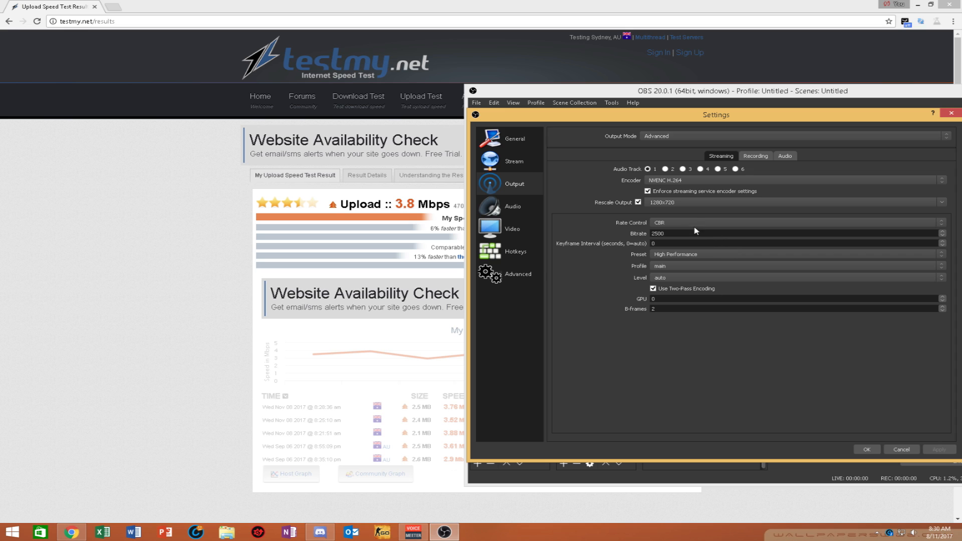
click(794, 223)
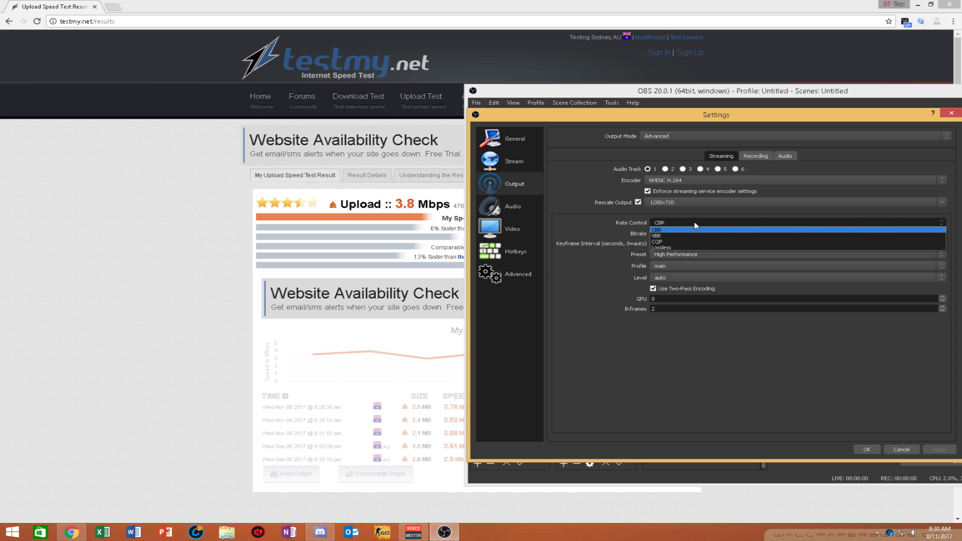
mouse_move(681, 230)
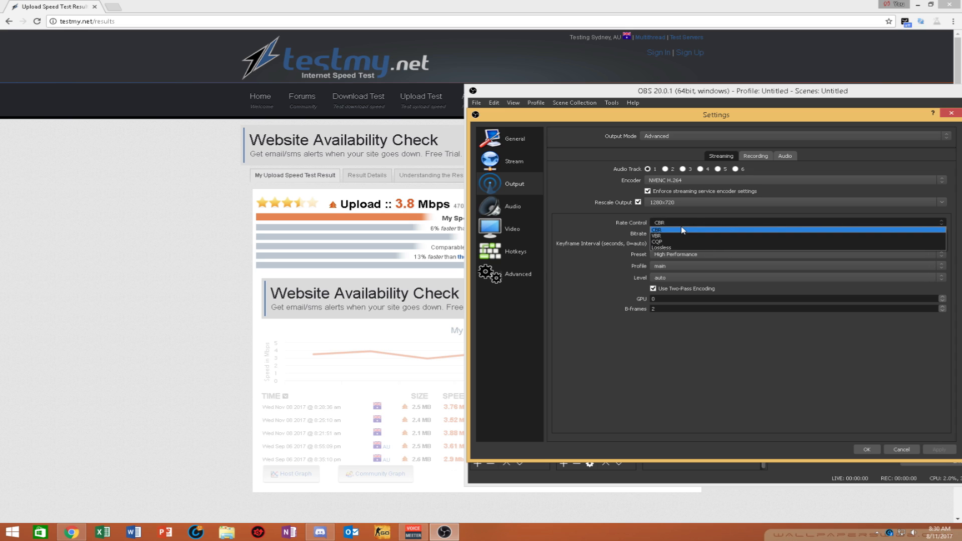
mouse_move(676, 228)
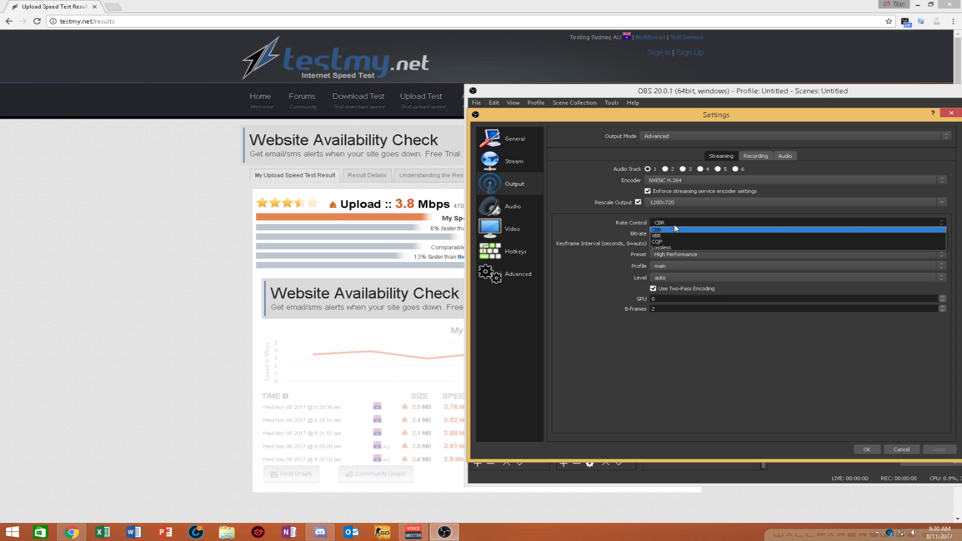
click(660, 229)
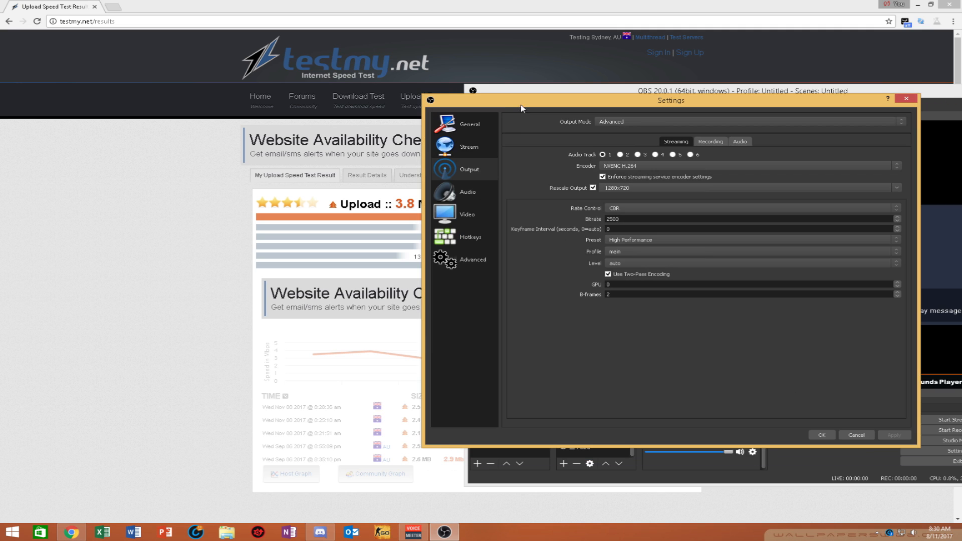
mouse_move(519, 127)
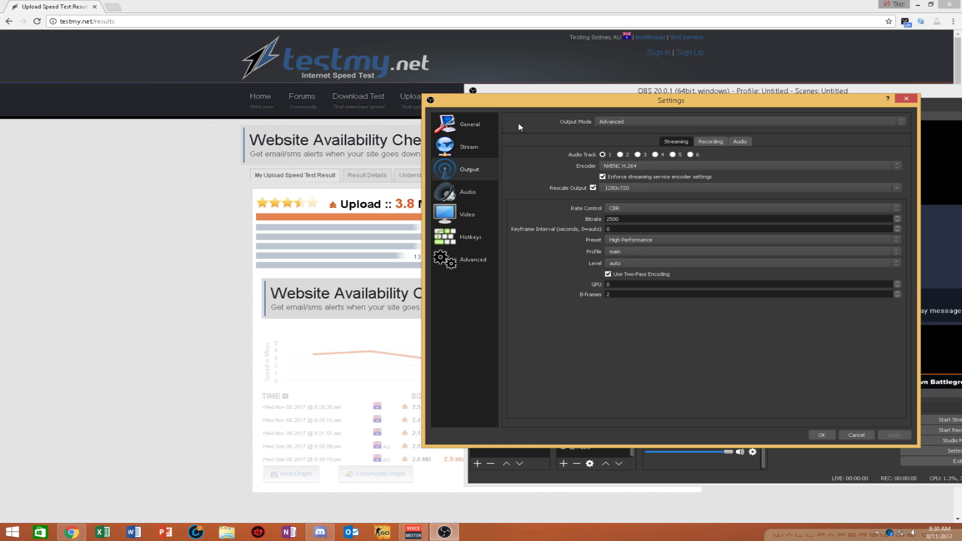
mouse_move(734, 247)
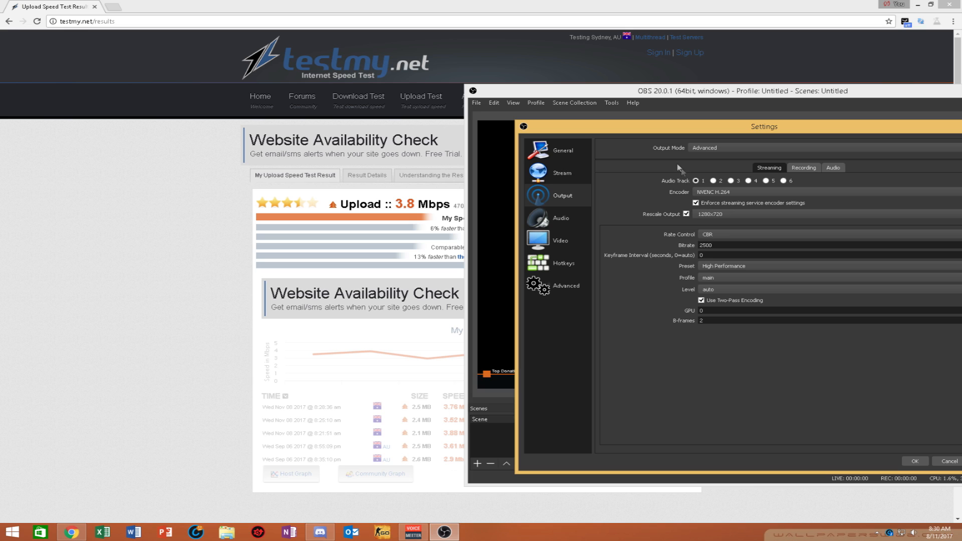
mouse_move(691, 242)
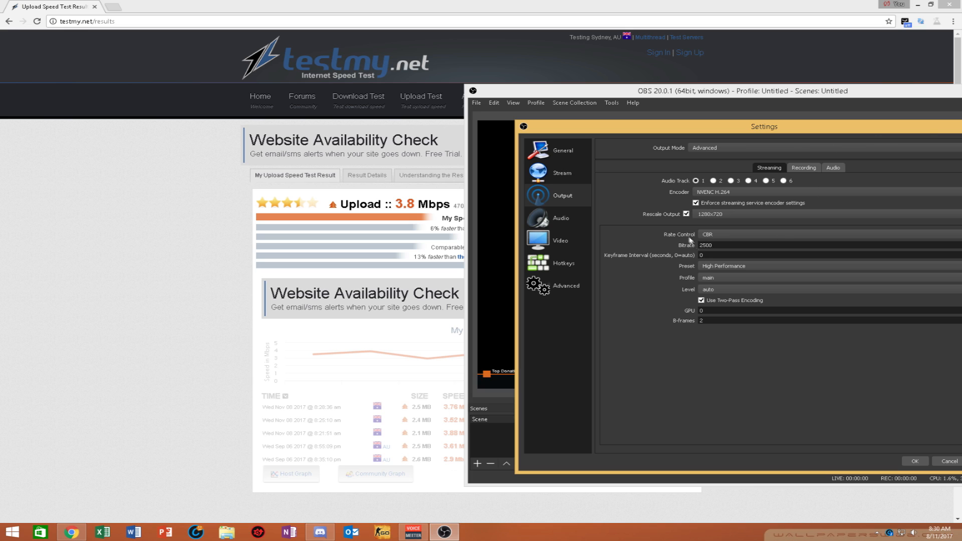
mouse_move(711, 168)
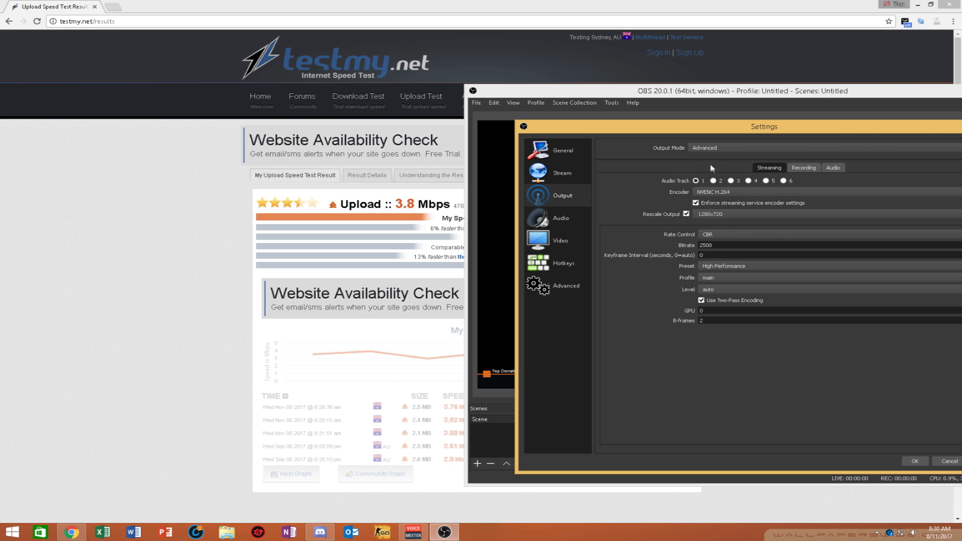
mouse_move(694, 254)
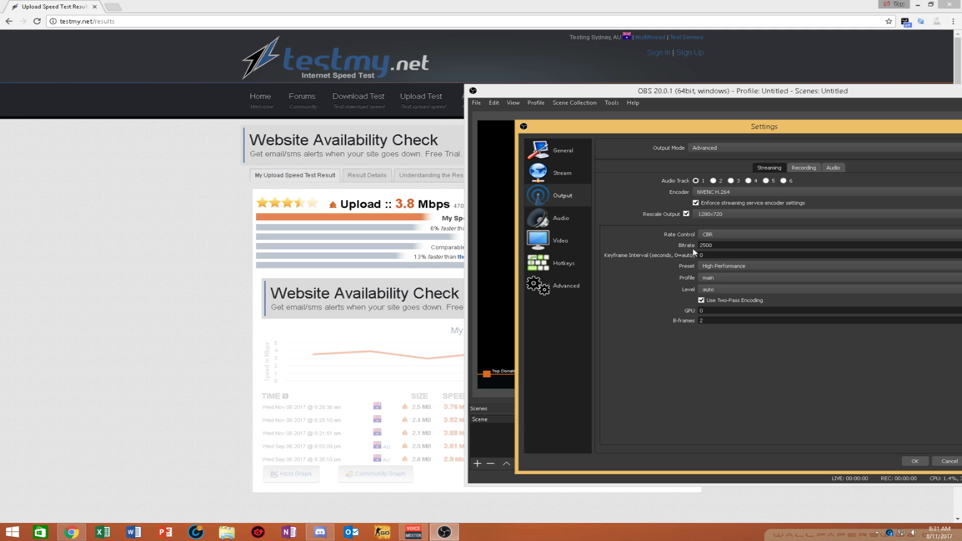
click(716, 246)
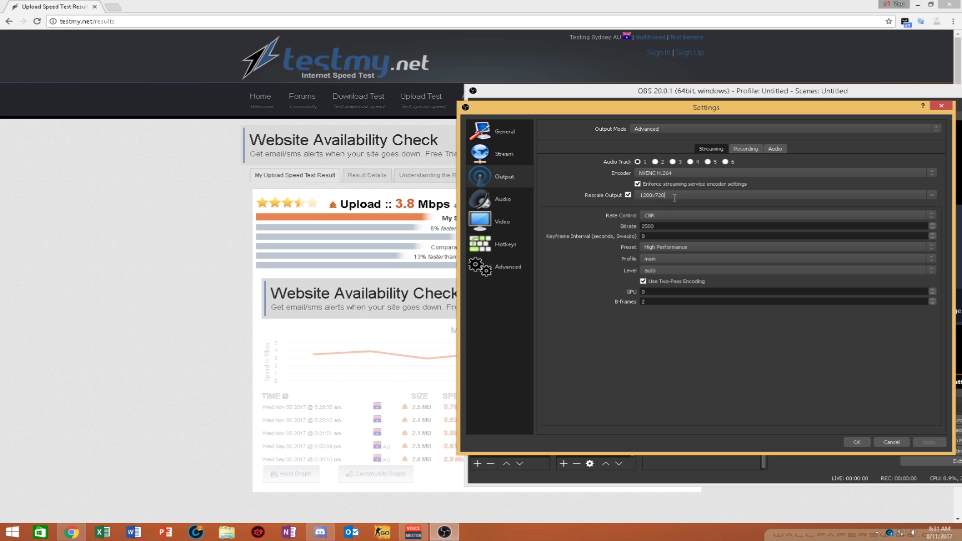
mouse_move(742, 192)
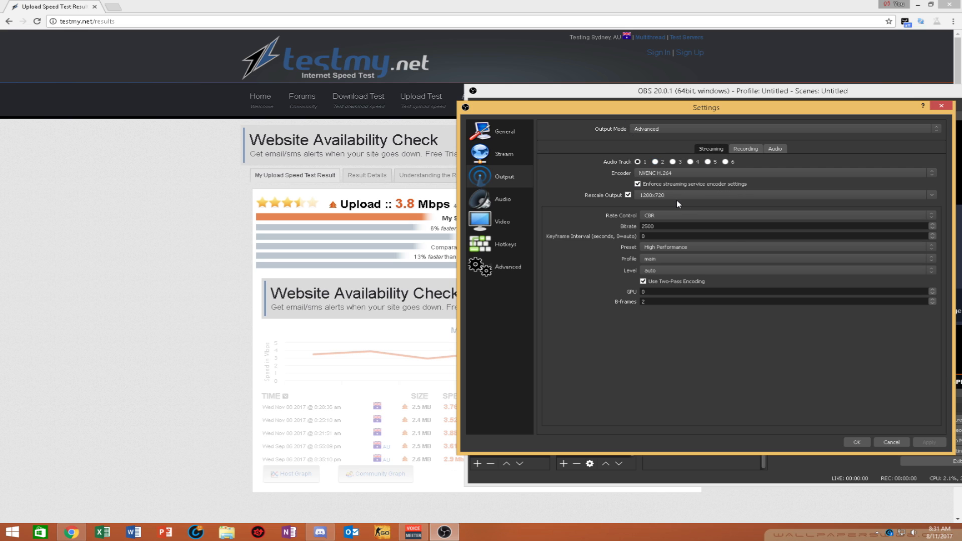
mouse_move(615, 230)
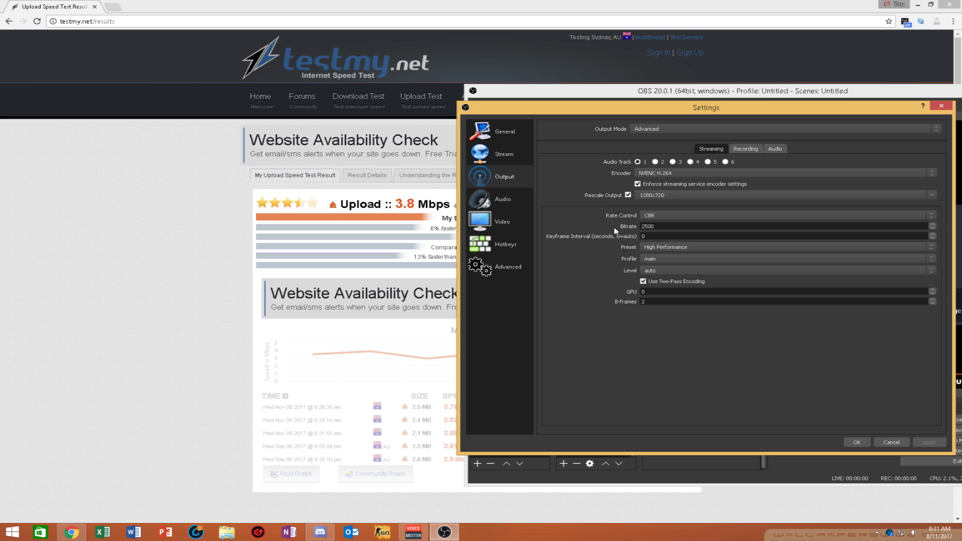
click(659, 226)
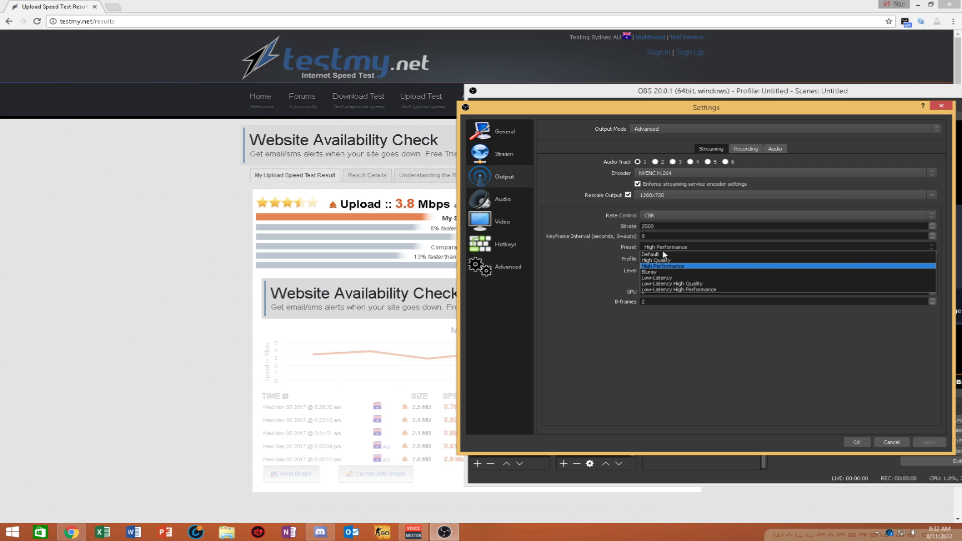
mouse_move(661, 261)
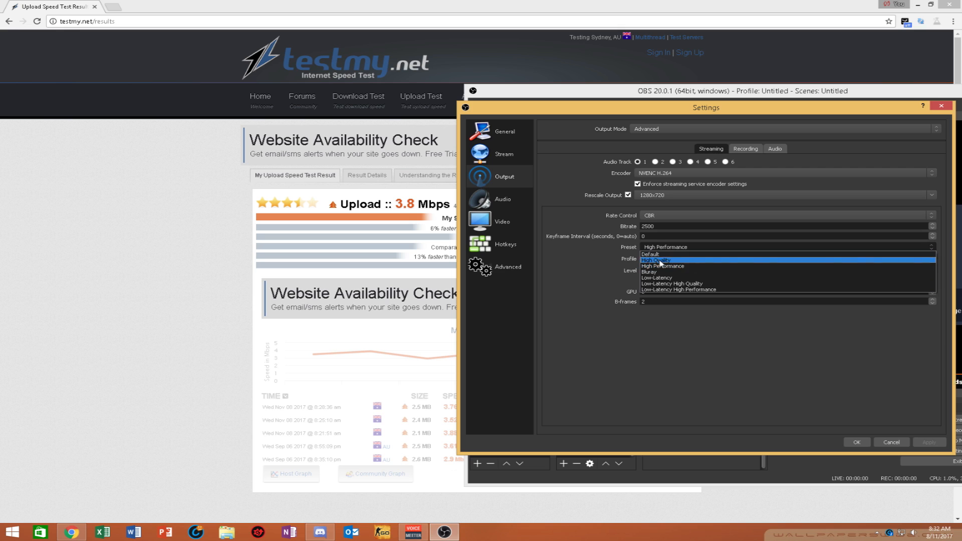
mouse_move(666, 275)
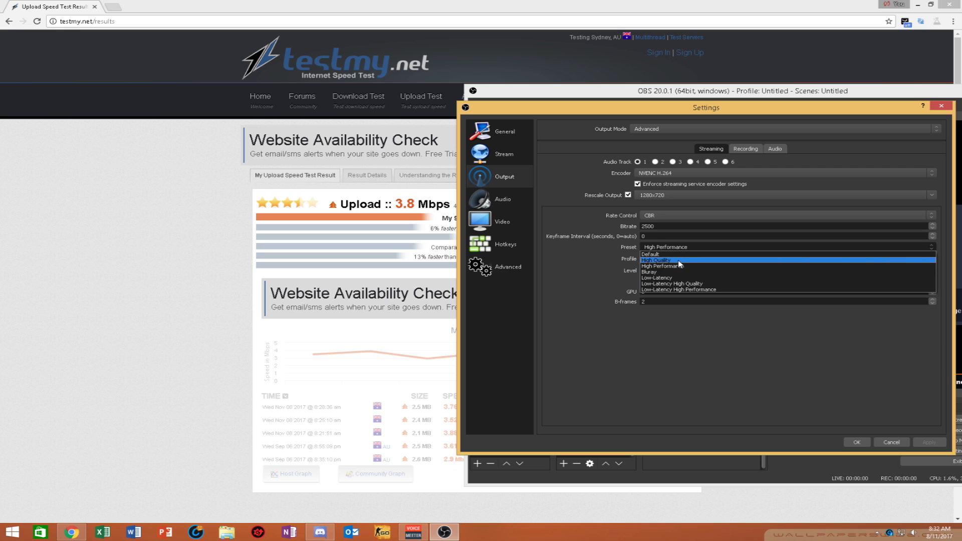
mouse_move(707, 269)
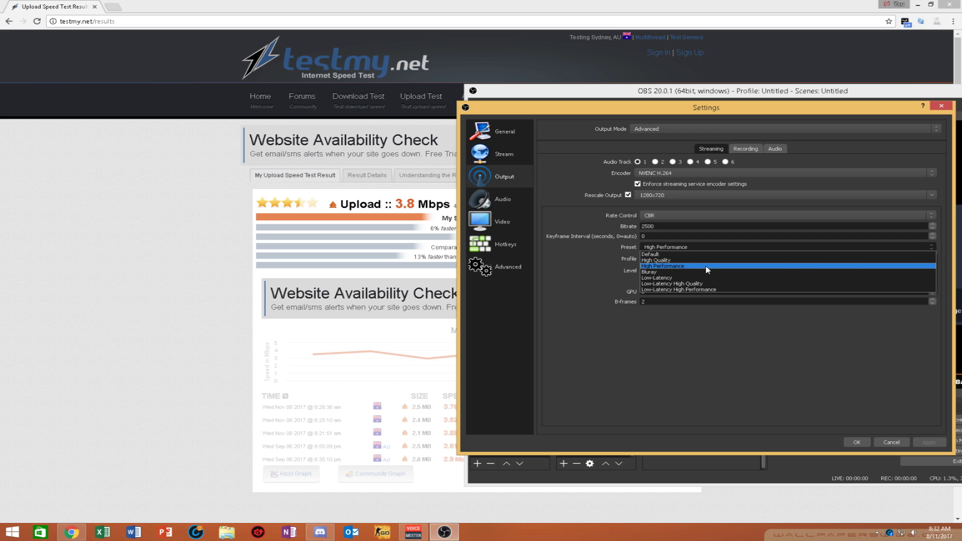
mouse_move(666, 268)
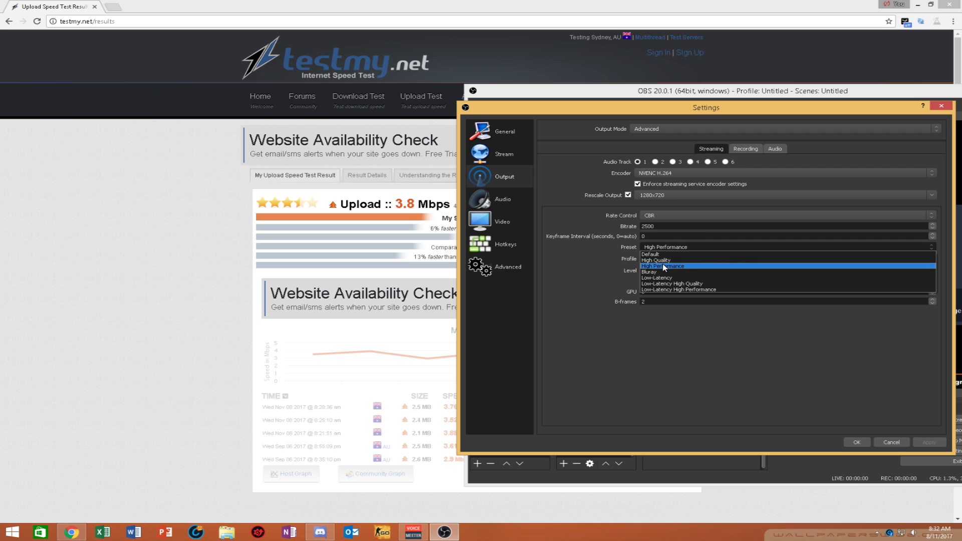
mouse_move(681, 270)
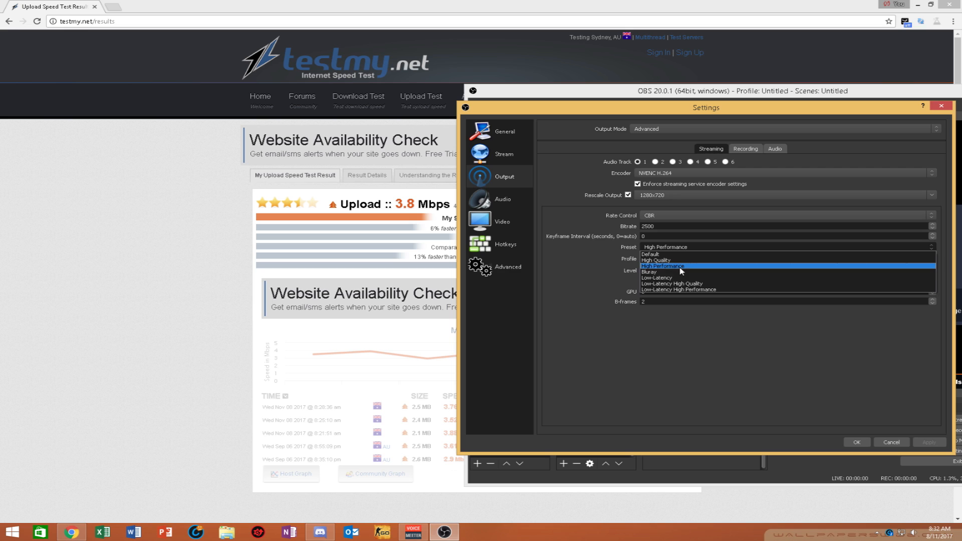
mouse_move(681, 281)
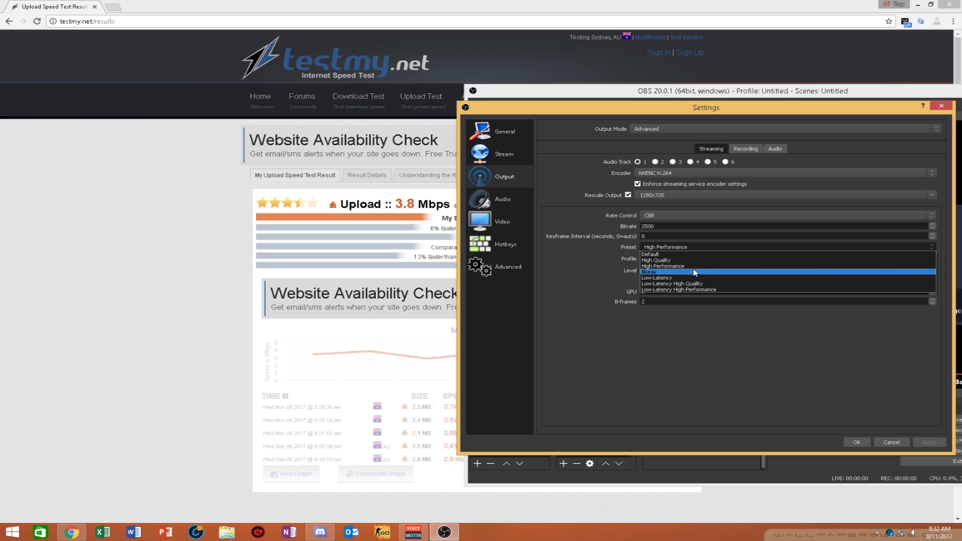
mouse_move(669, 278)
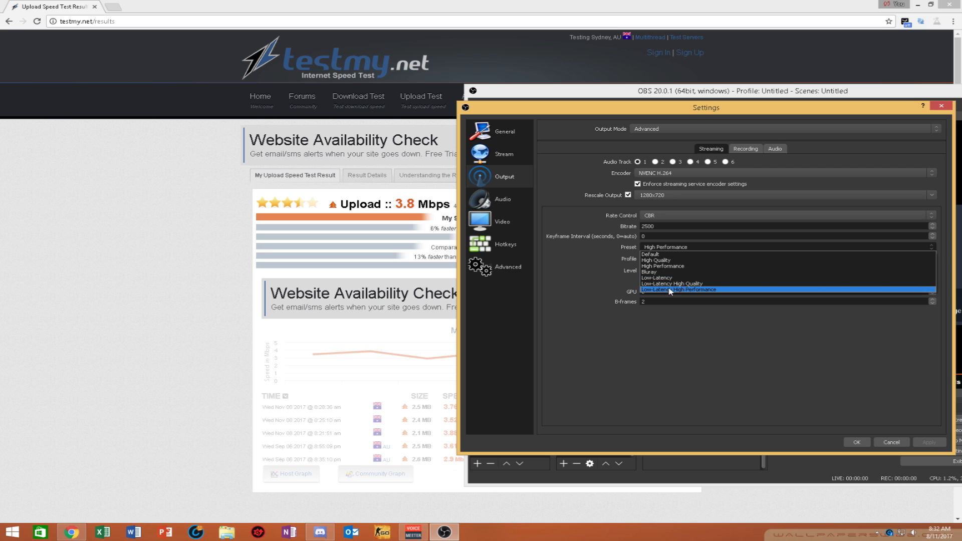
mouse_move(672, 284)
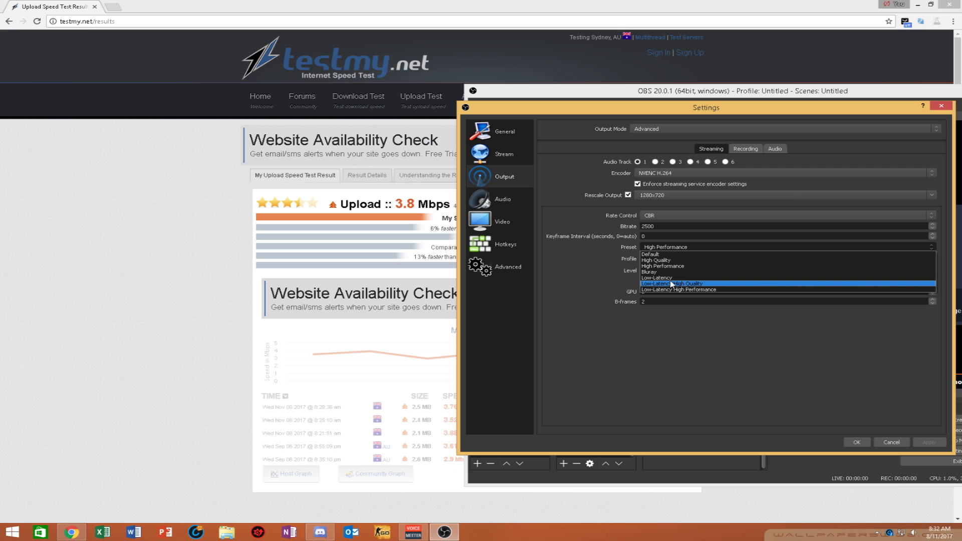
mouse_move(659, 290)
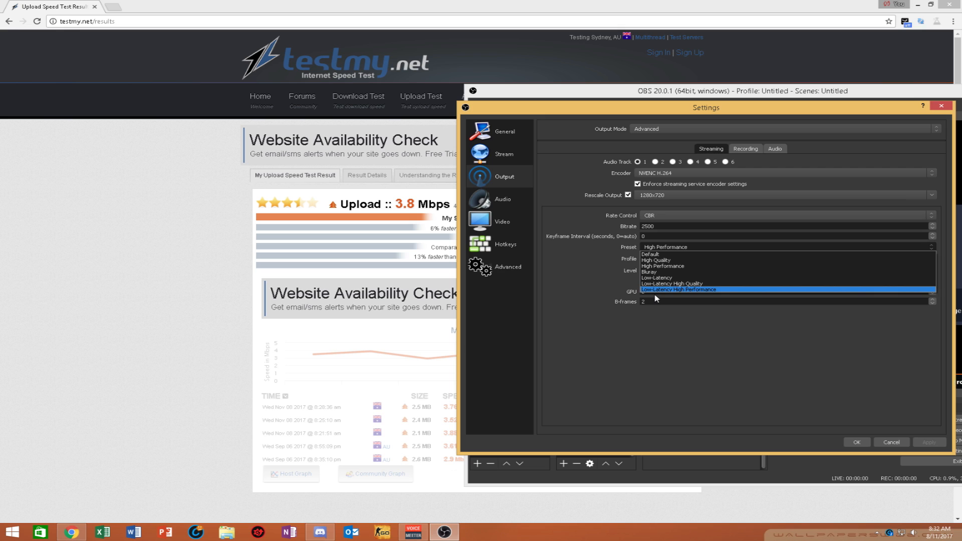
mouse_move(656, 292)
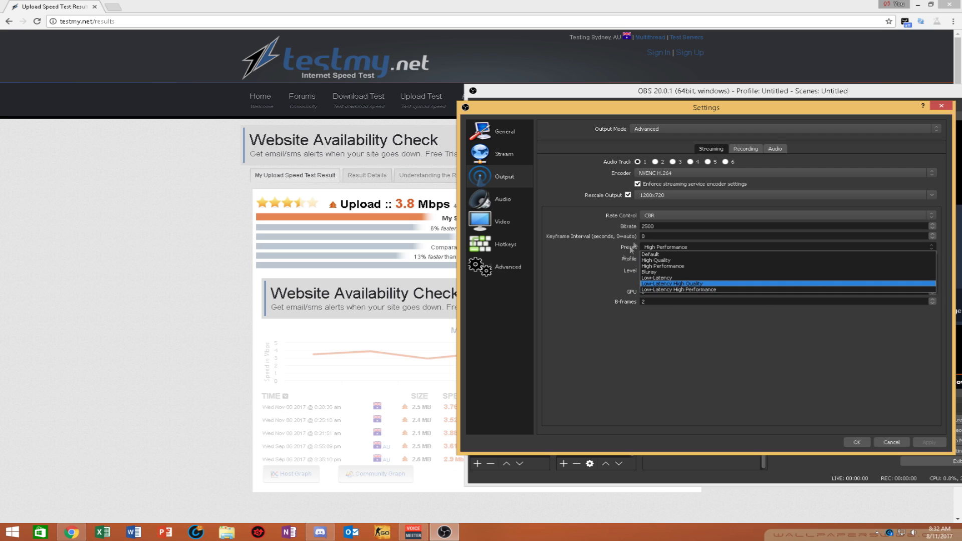
mouse_move(690, 278)
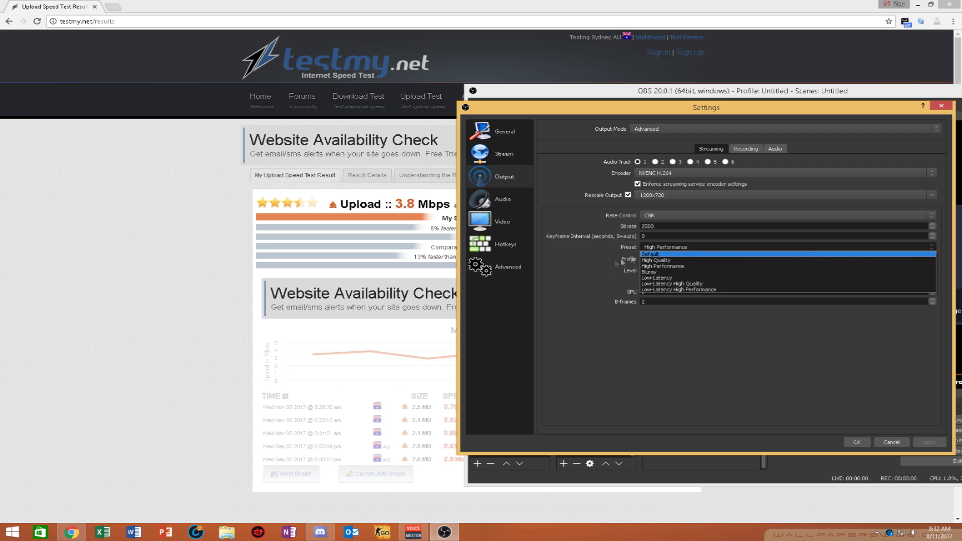
click(663, 265)
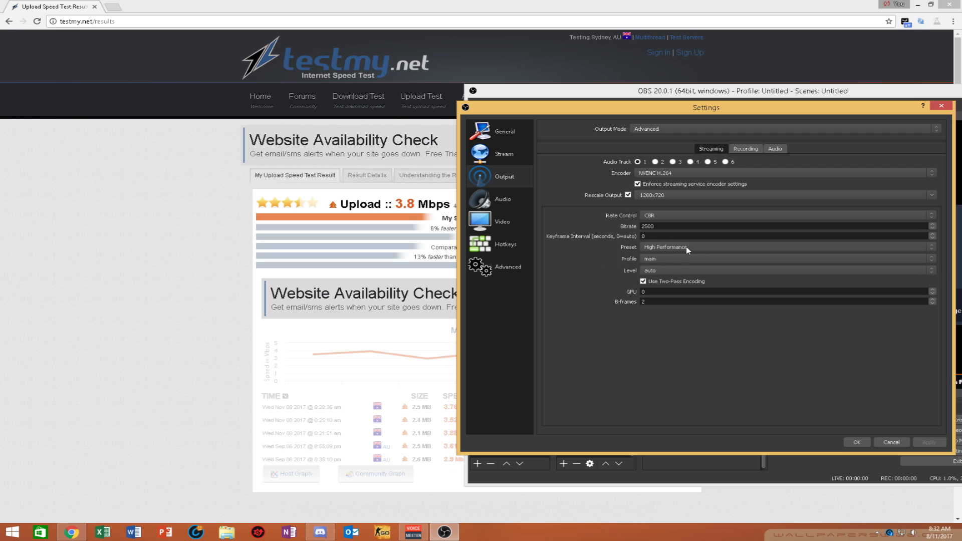
mouse_move(641, 255)
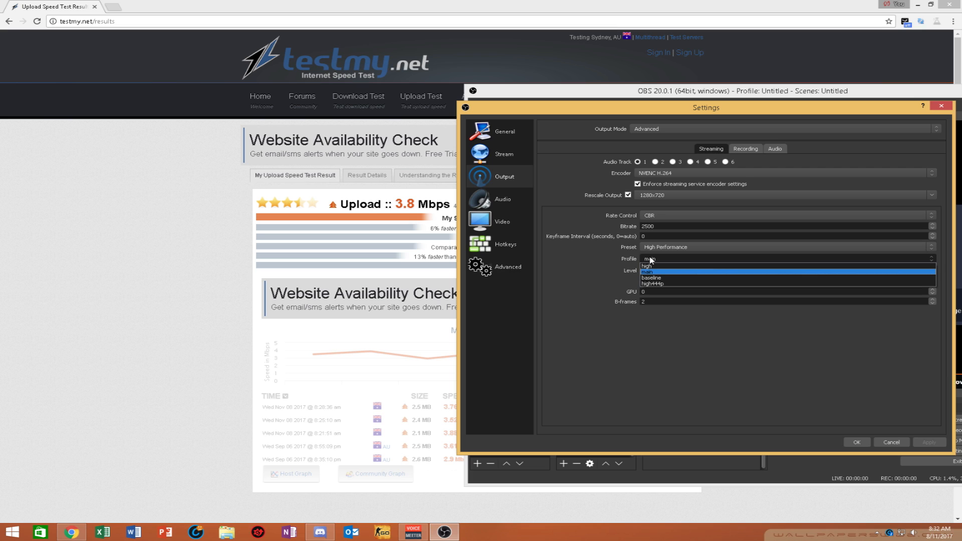
click(647, 270)
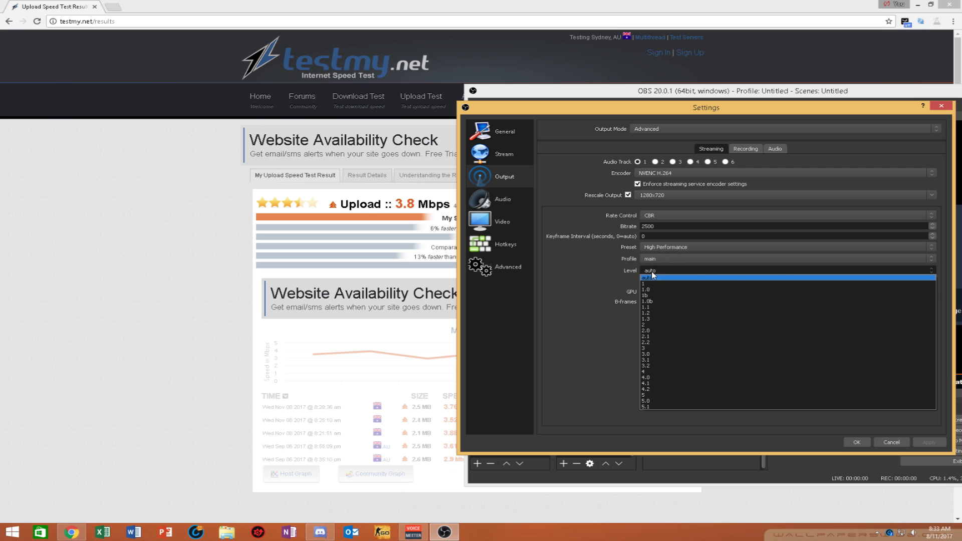
click(652, 275)
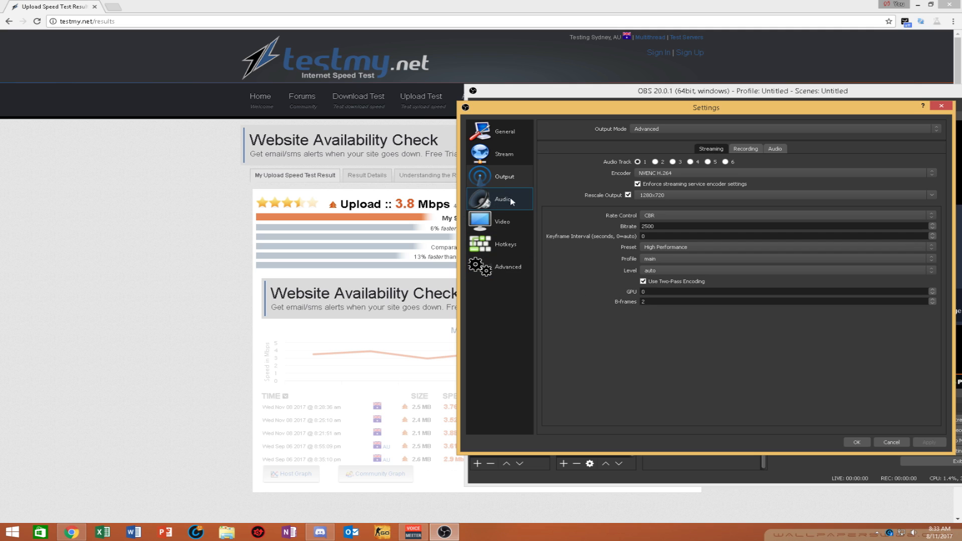
mouse_move(505, 212)
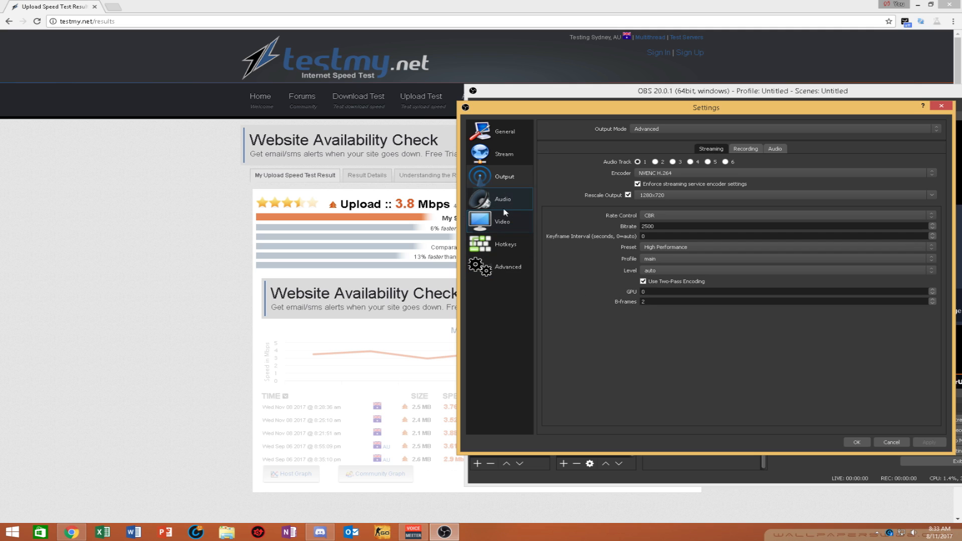
View the Video settings: 1920x1080 canvas, 1280x720 output, bicubic, 30 FPS.
click(501, 199)
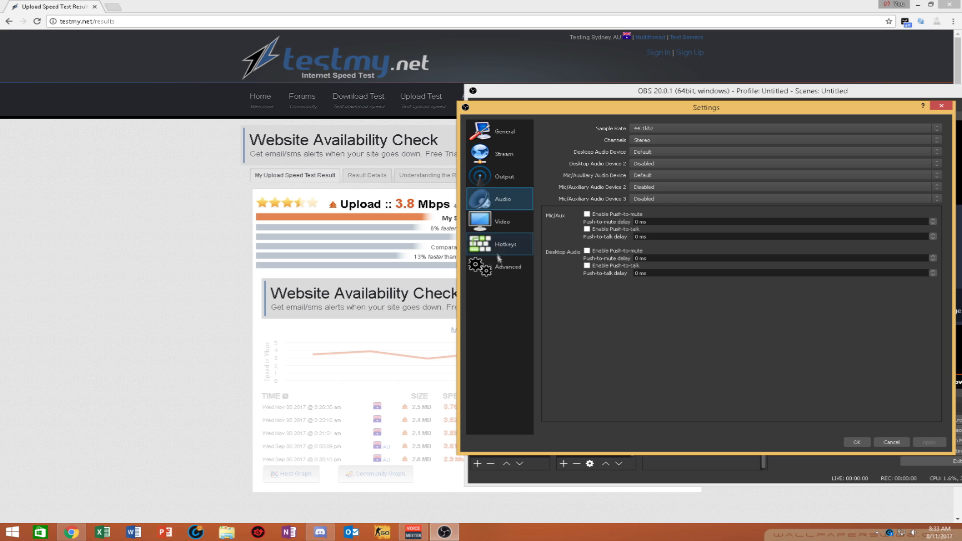
click(502, 221)
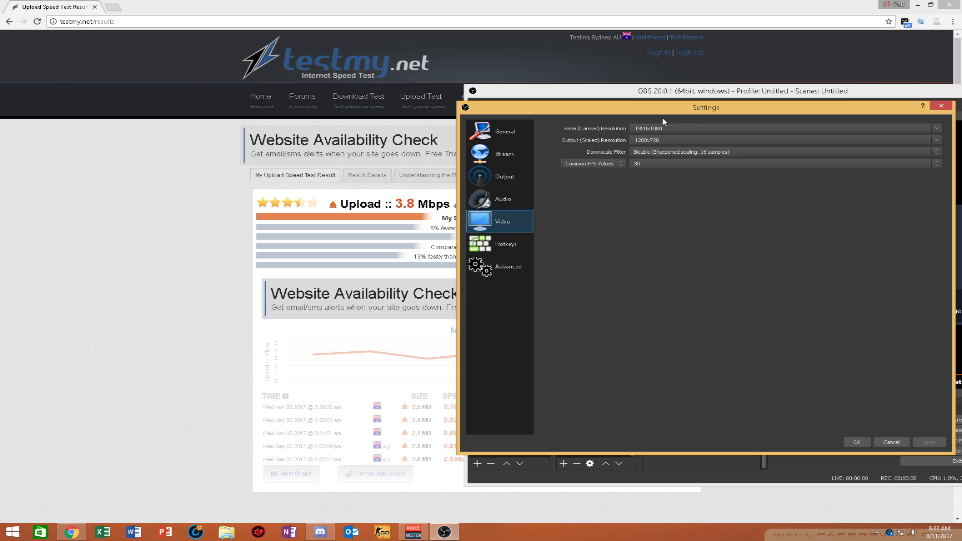
mouse_move(674, 123)
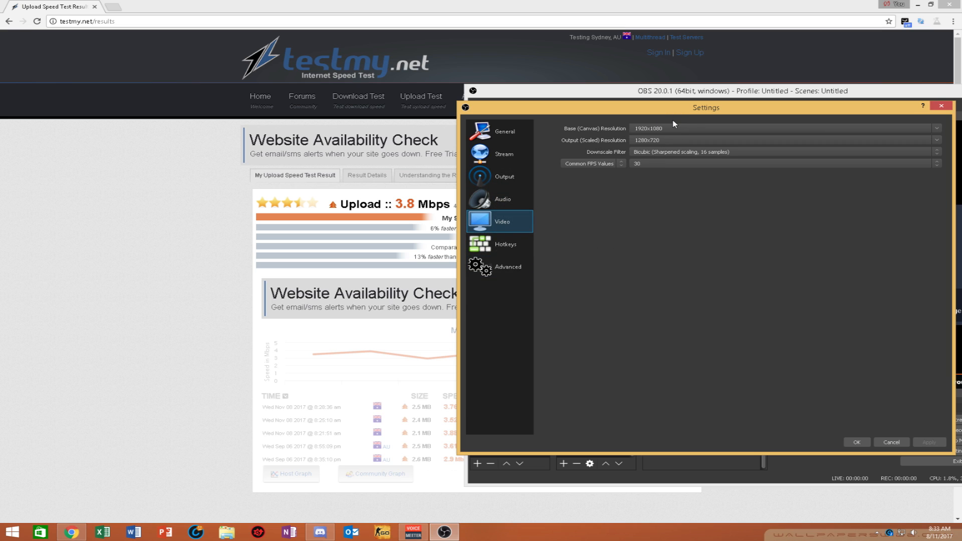
mouse_move(706, 154)
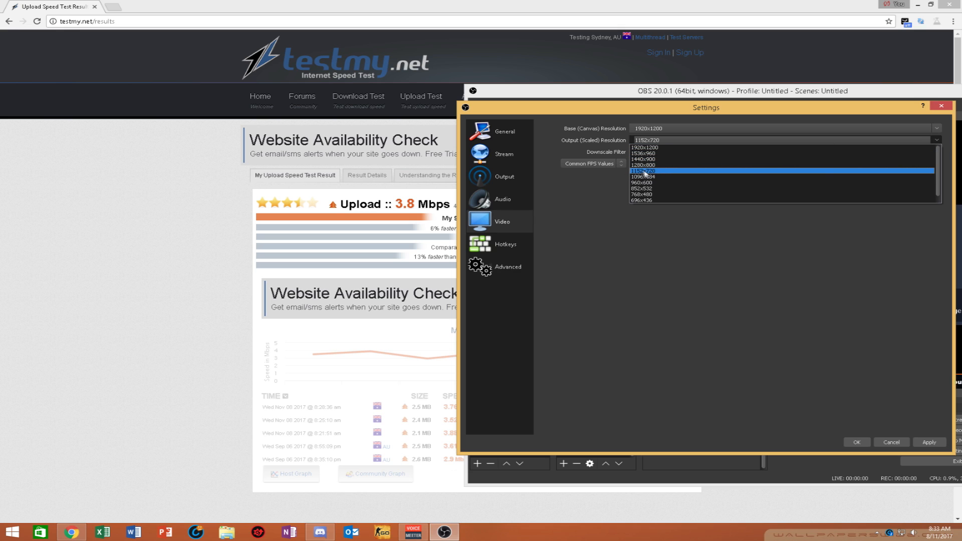
mouse_move(660, 174)
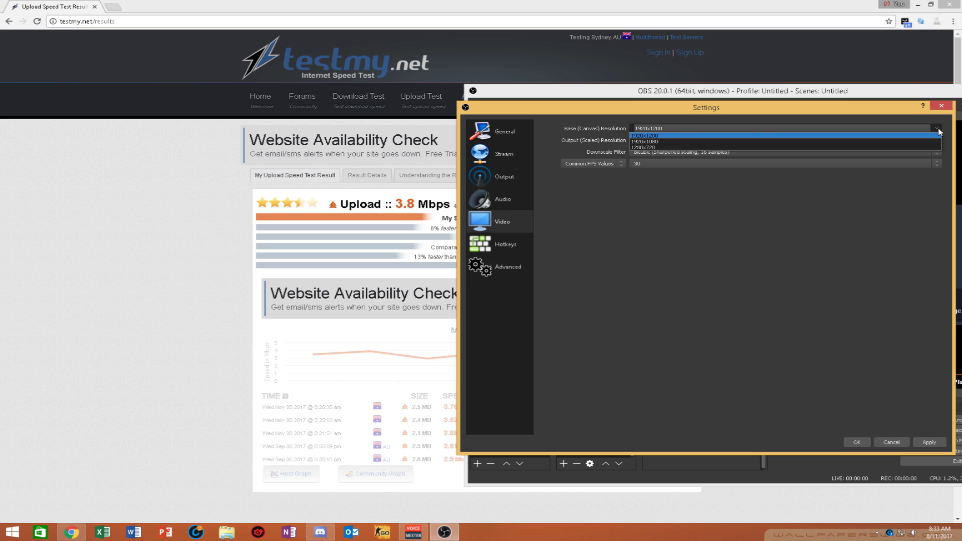
Set base canvas to 1920x1080 and scaled output to 1280x720.
click(643, 140)
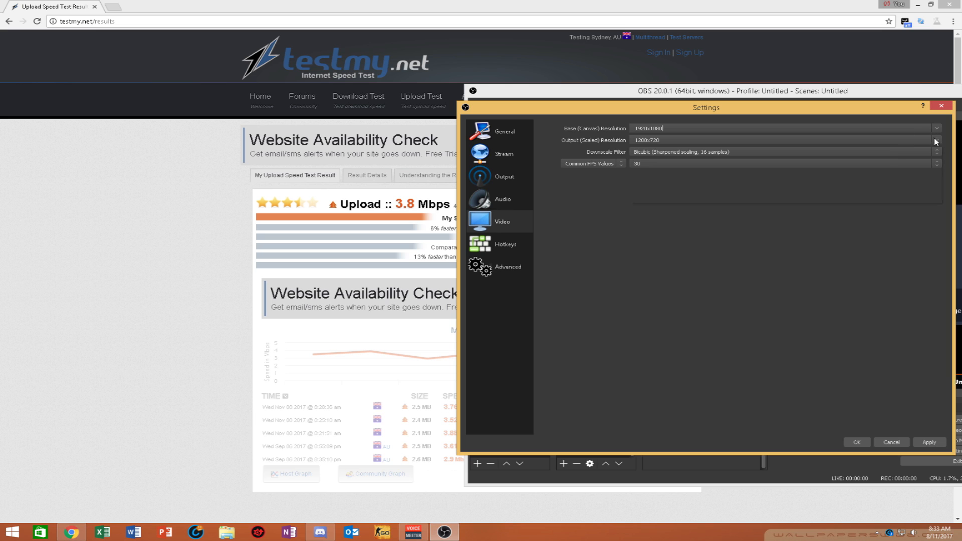
click(933, 139)
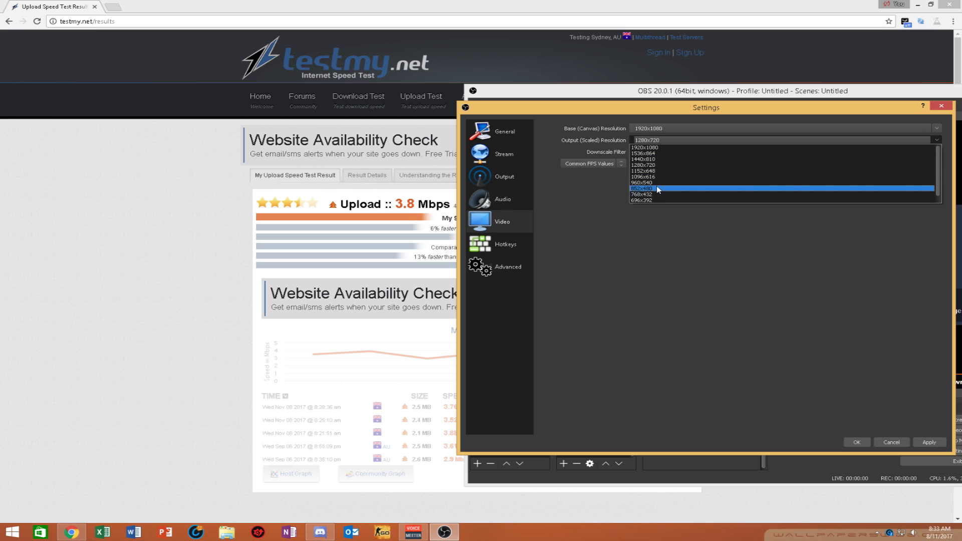
click(657, 189)
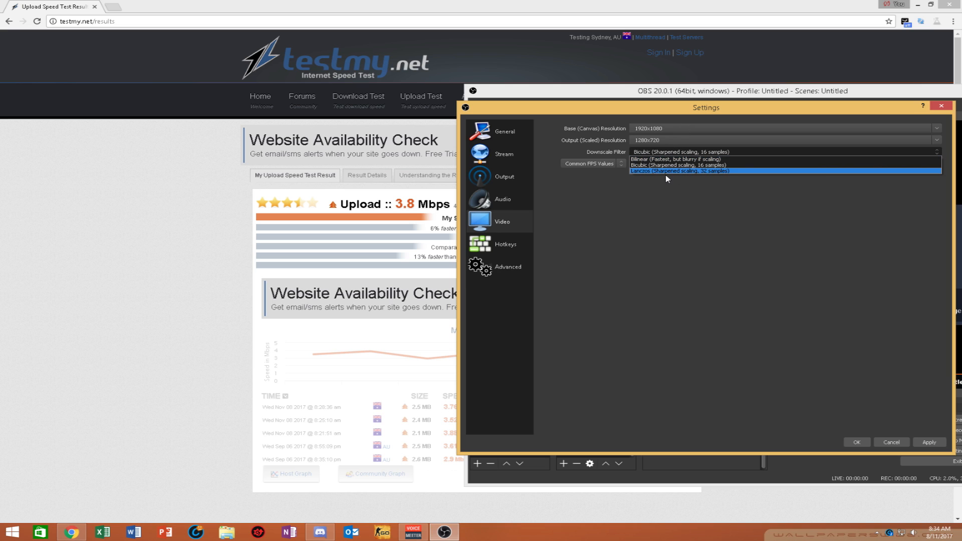
mouse_move(688, 167)
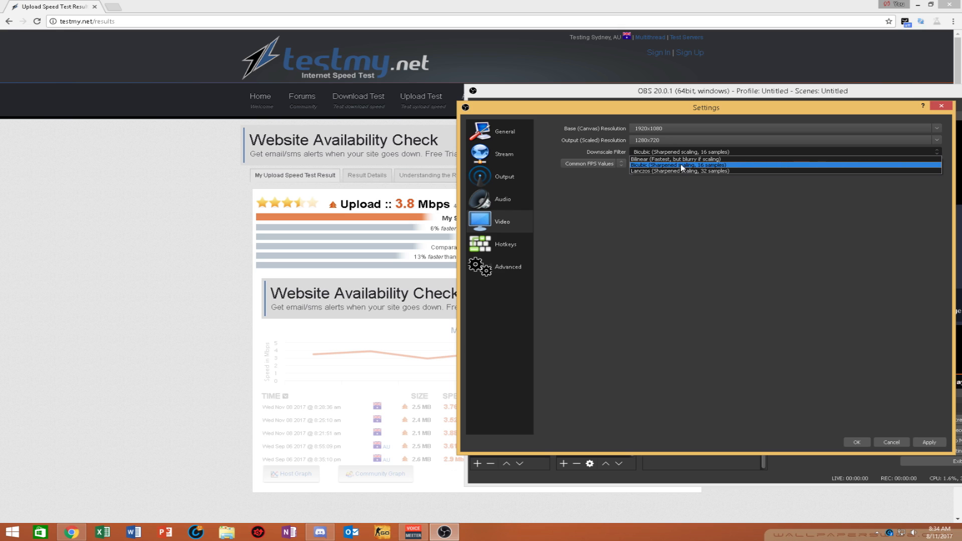
mouse_move(705, 171)
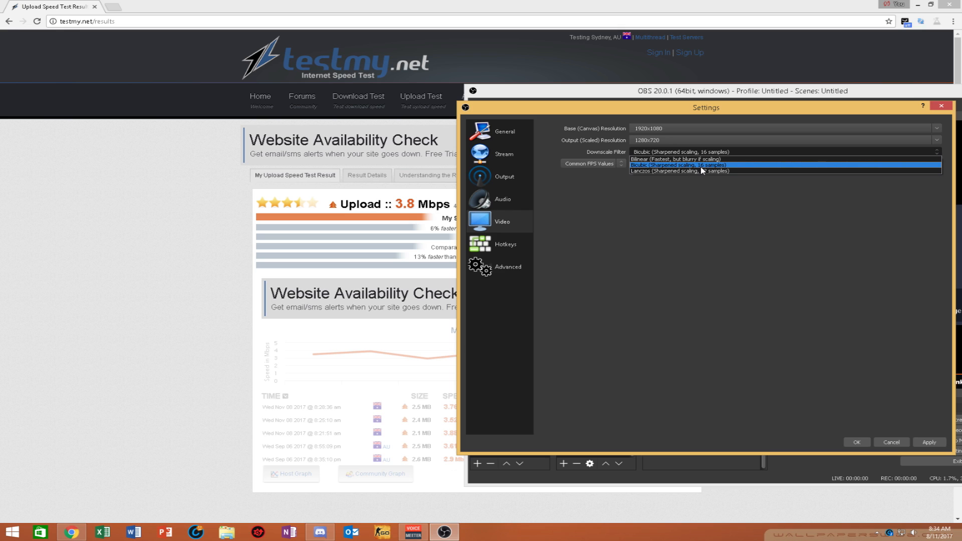
mouse_move(712, 170)
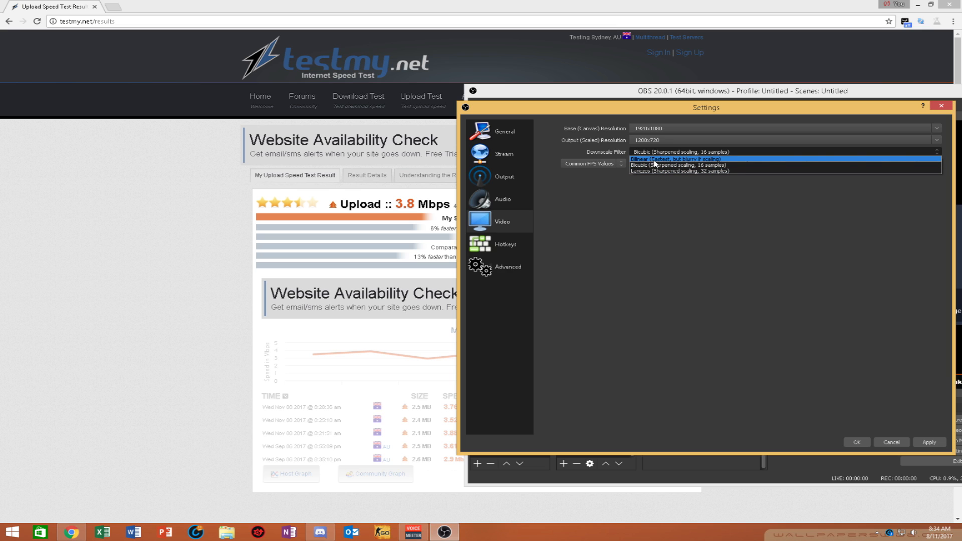
click(679, 165)
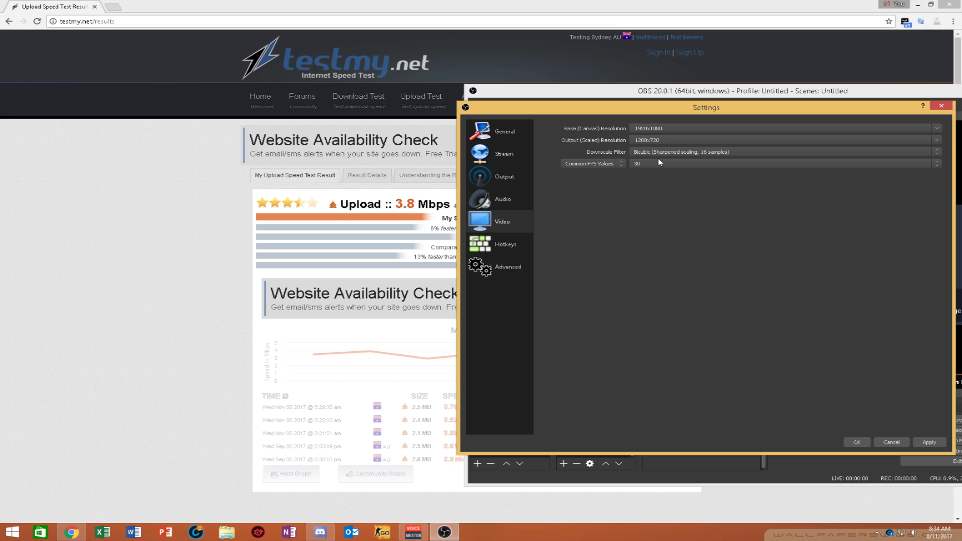
click(784, 163)
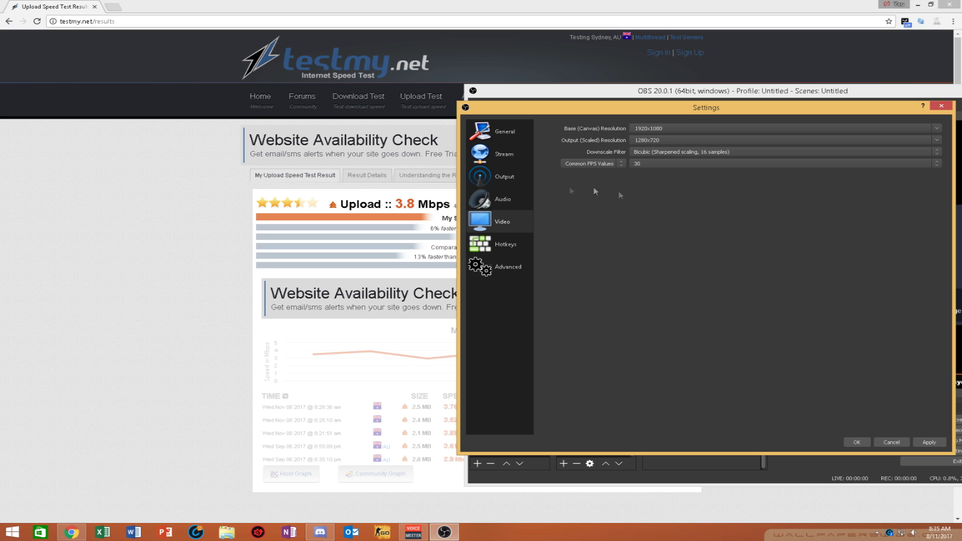
In Advanced settings, enable new networking code and low latency mode.
click(507, 267)
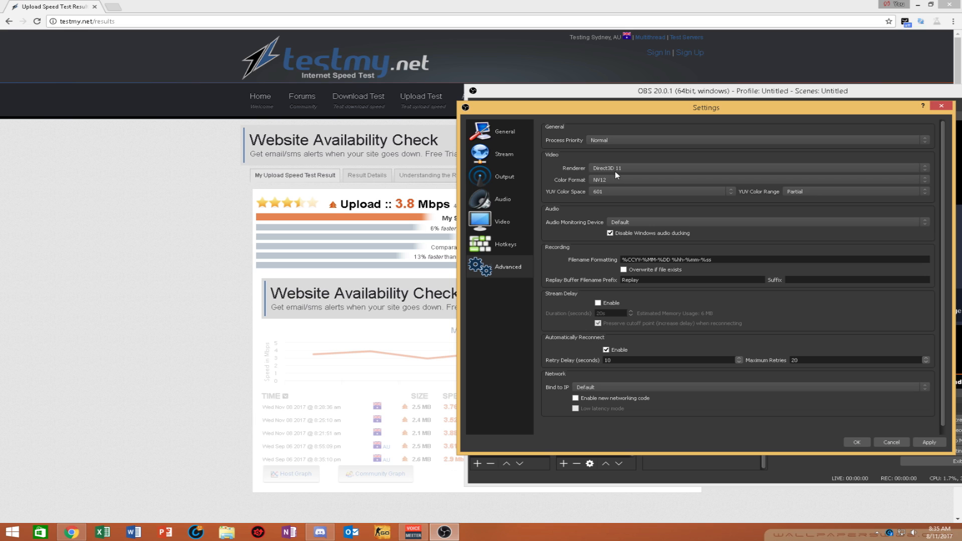
mouse_move(635, 183)
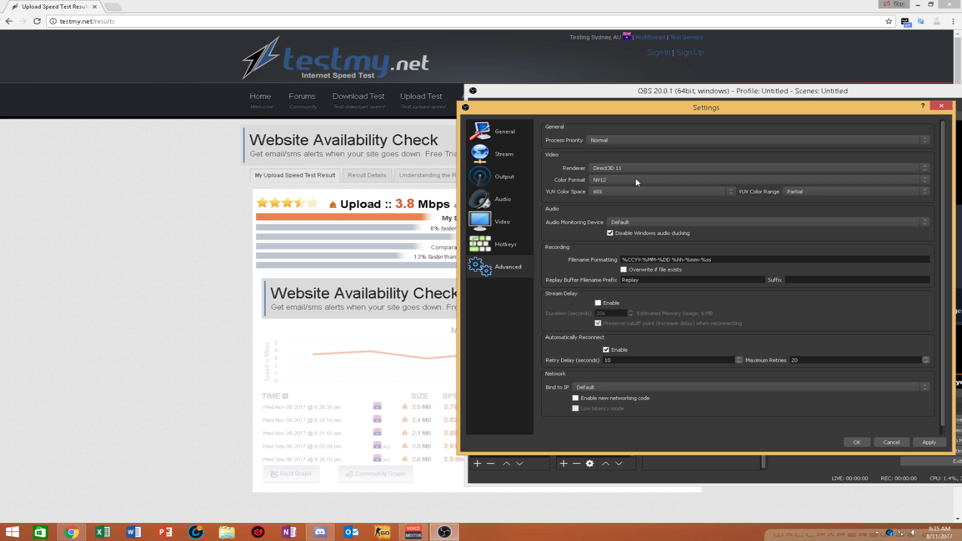
mouse_move(641, 229)
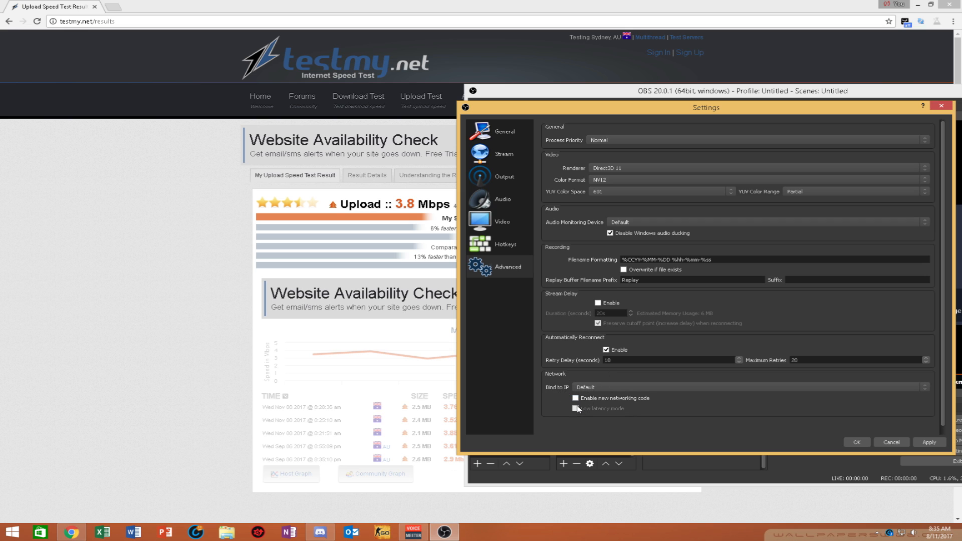
click(573, 398)
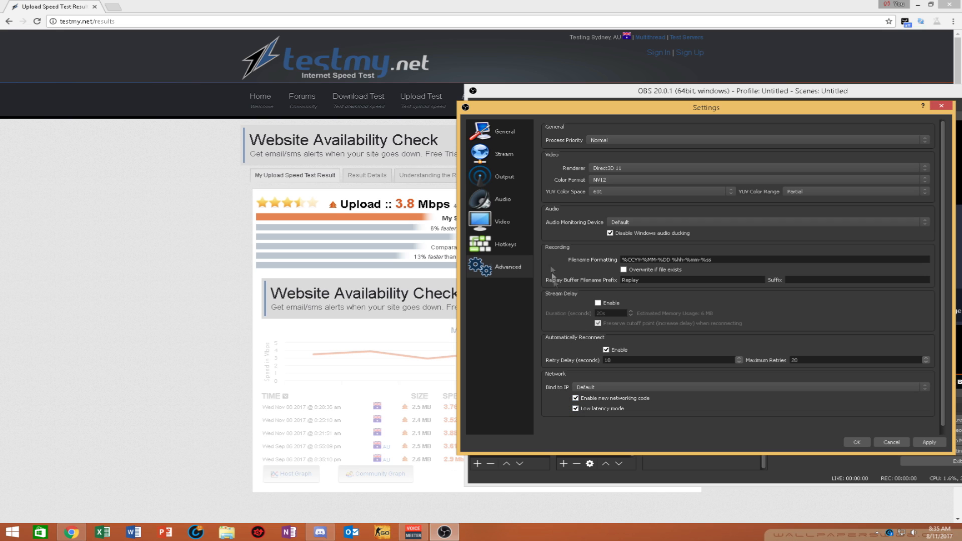
mouse_move(530, 330)
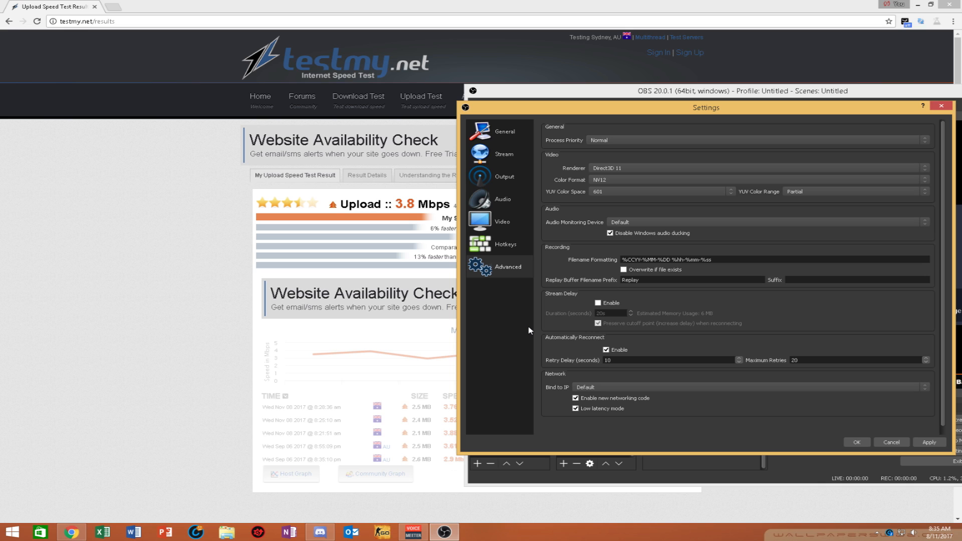
mouse_move(562, 348)
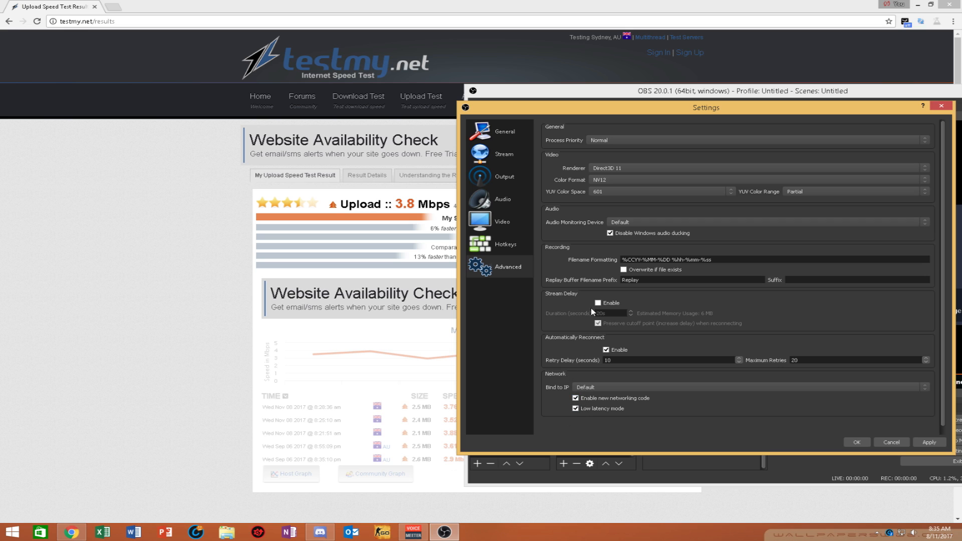
mouse_move(615, 382)
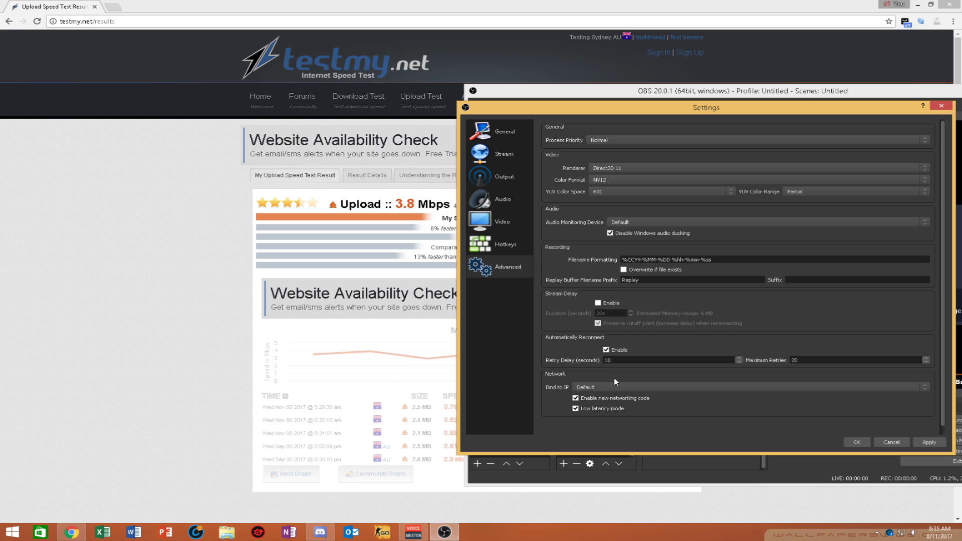
mouse_move(646, 358)
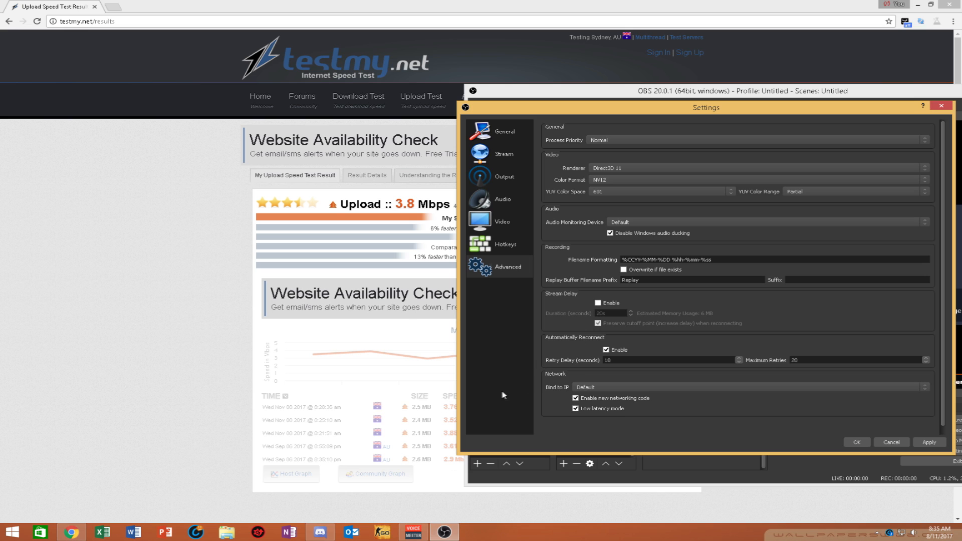
mouse_move(572, 407)
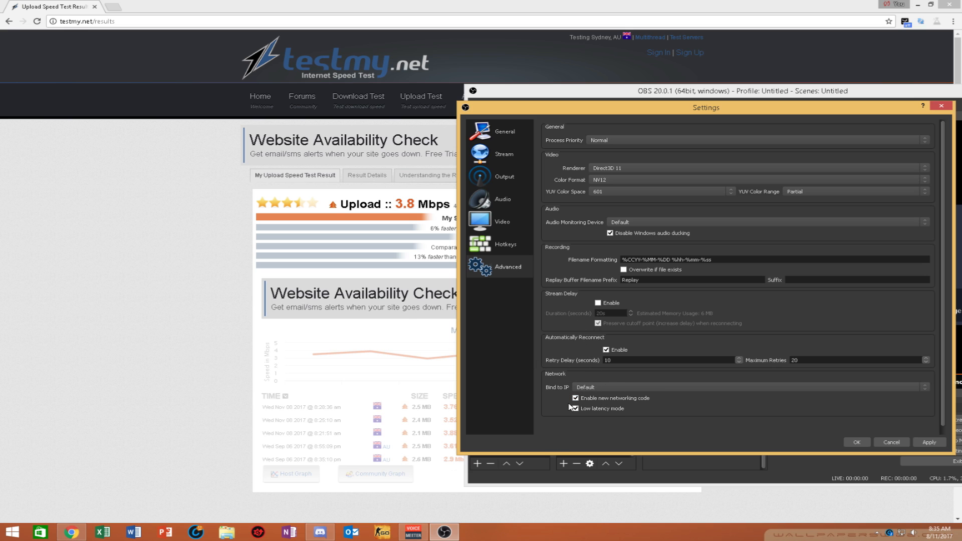
Untick Enable new networking code, then apply the settings.
click(573, 398)
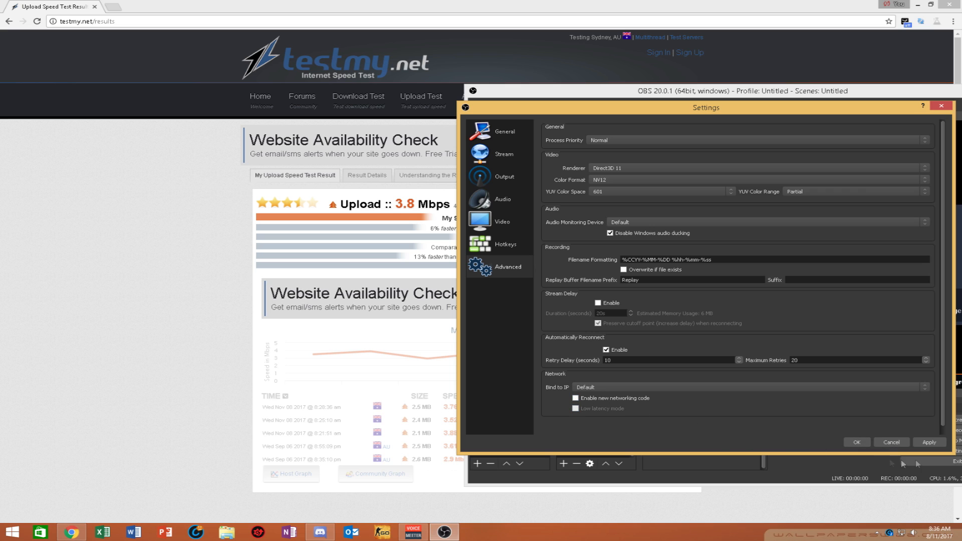
click(506, 266)
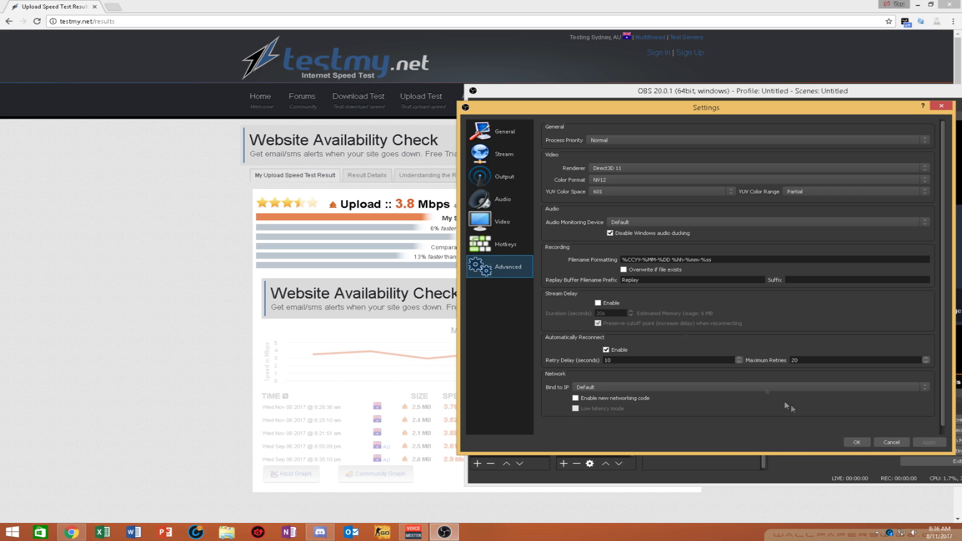